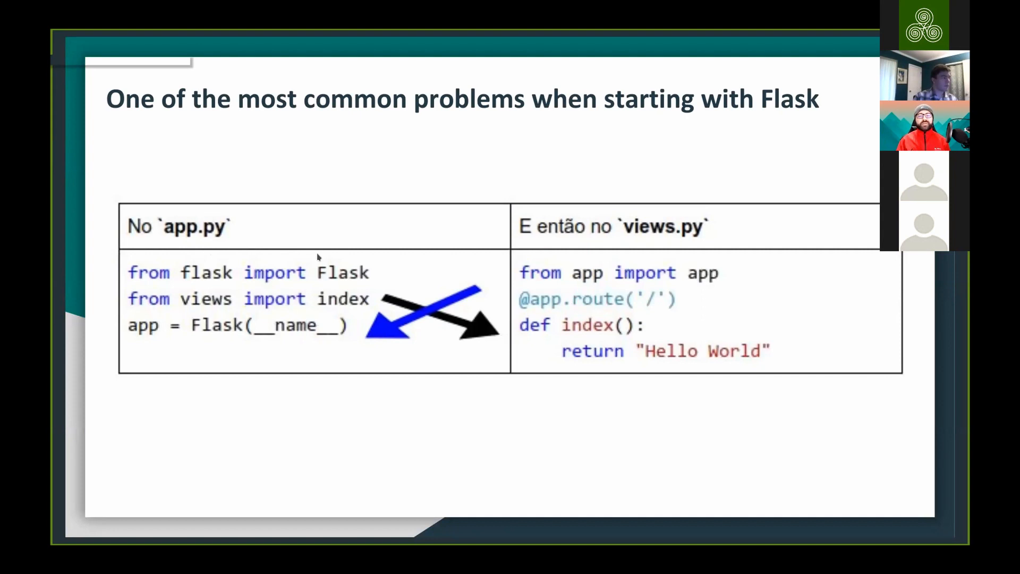
{"action": "mouse_move", "coordinate": [211, 318]}
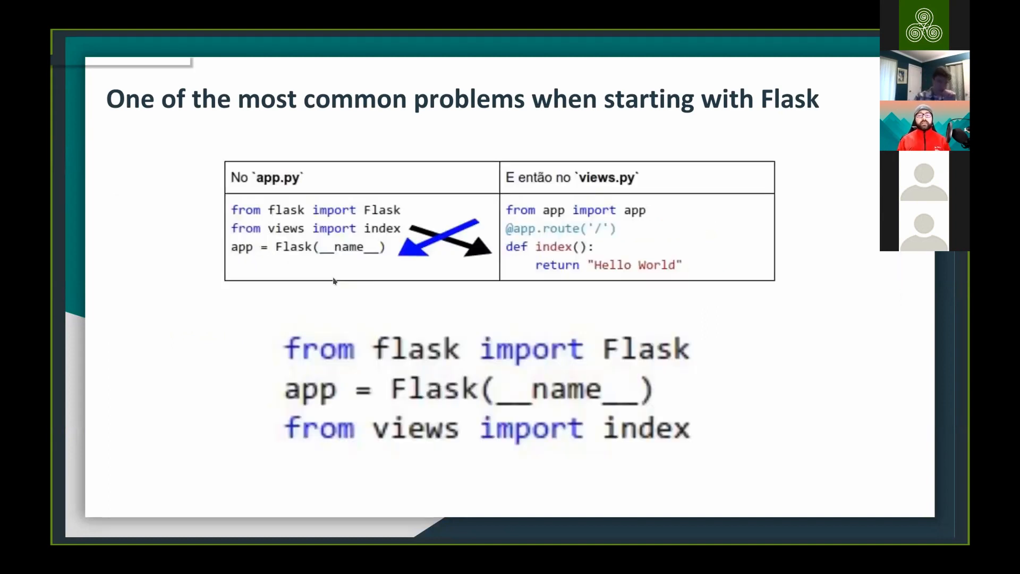
{"action": "mouse_move", "coordinate": [322, 303]}
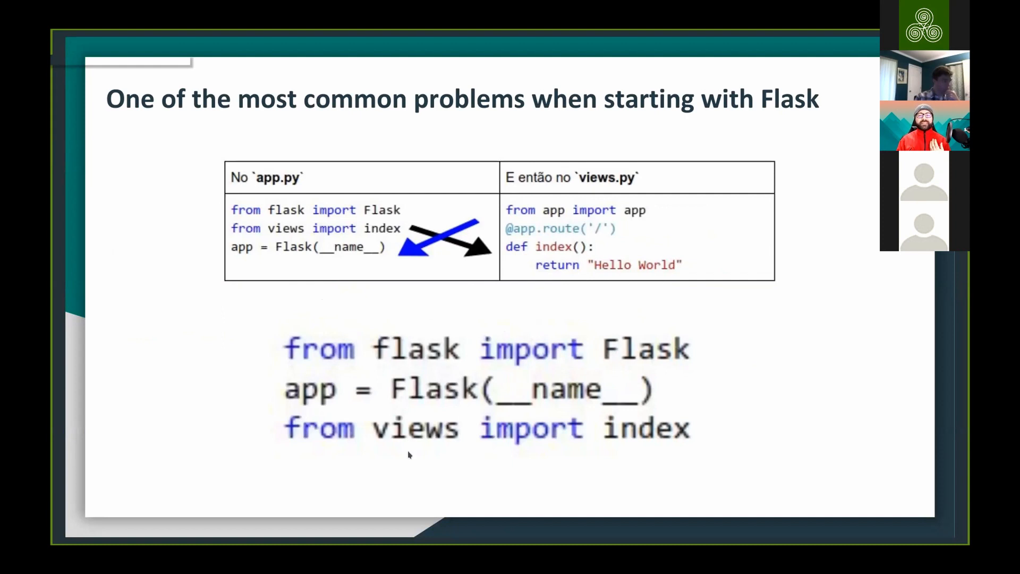
{"action": "mouse_move", "coordinate": [344, 416]}
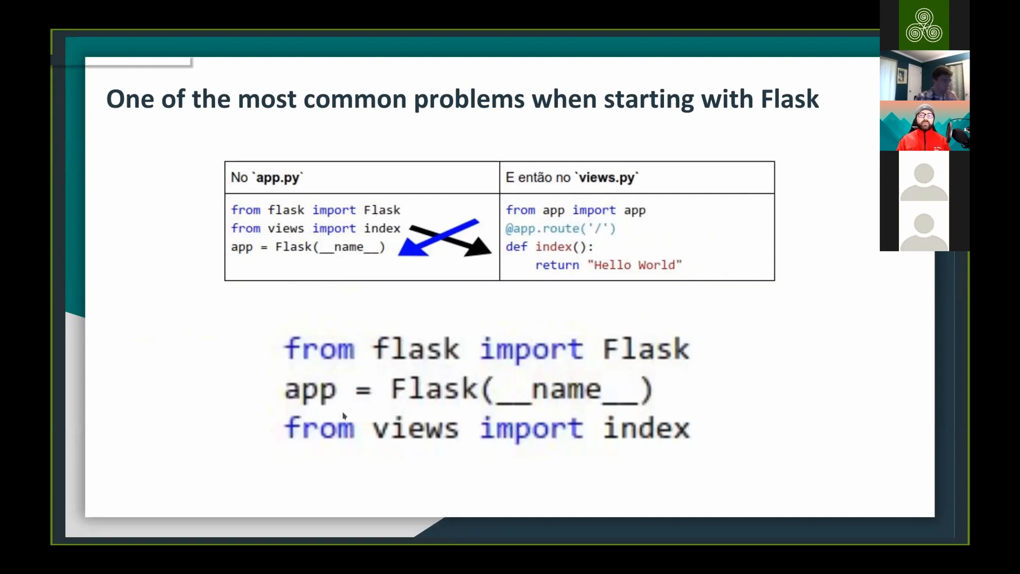
{"action": "mouse_move", "coordinate": [450, 449]}
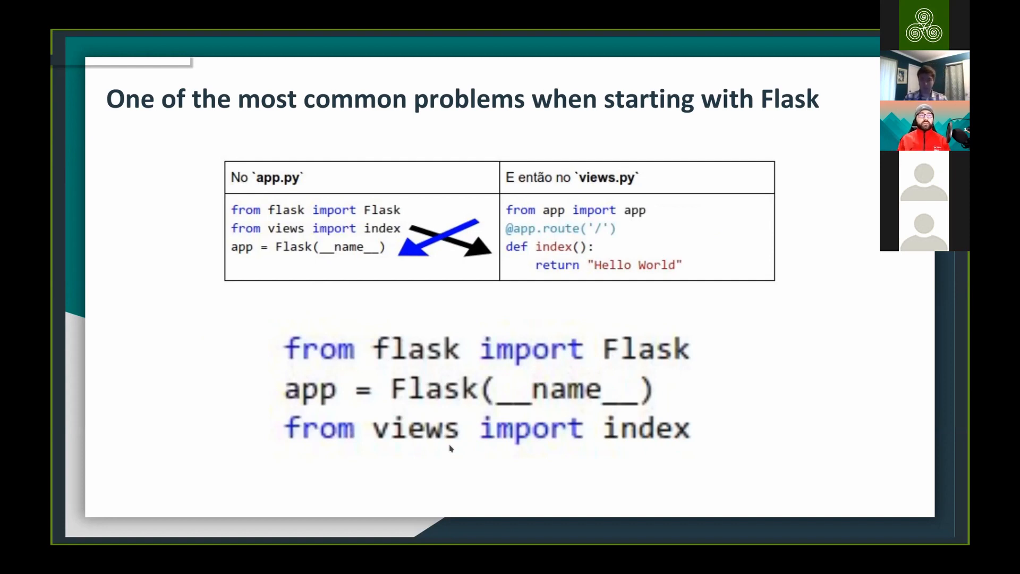
{"action": "key", "text": "Right"}
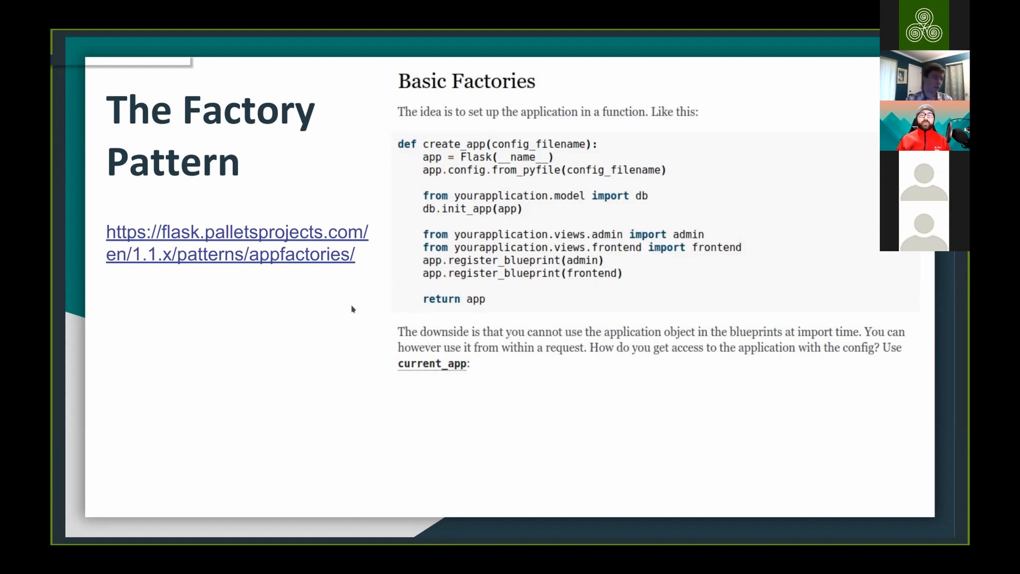
- Advance the shared deck to The Factory Pattern slide with the Basic Factories create_app example
{"action": "key", "text": "Right"}
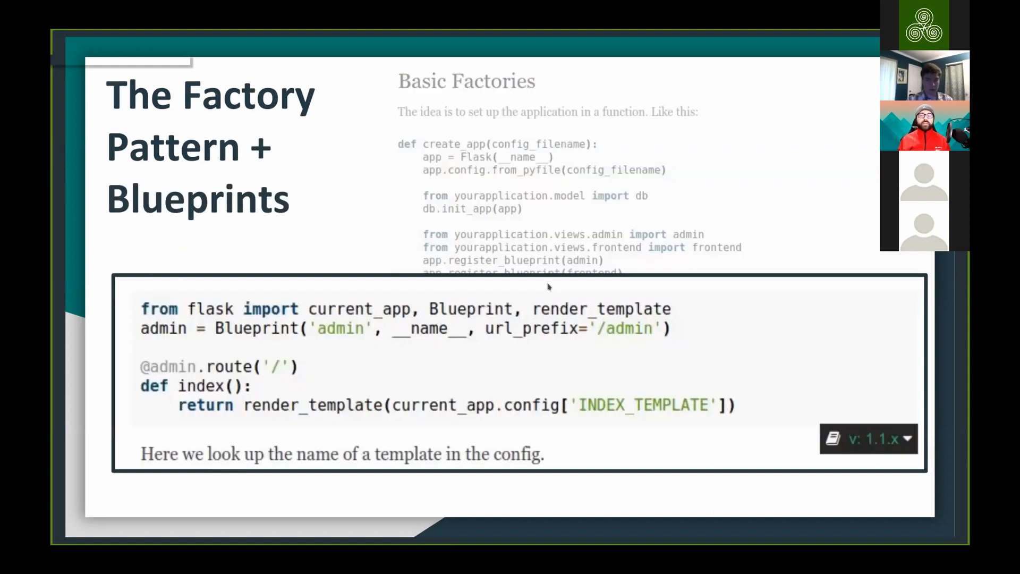
{"action": "mouse_move", "coordinate": [223, 351]}
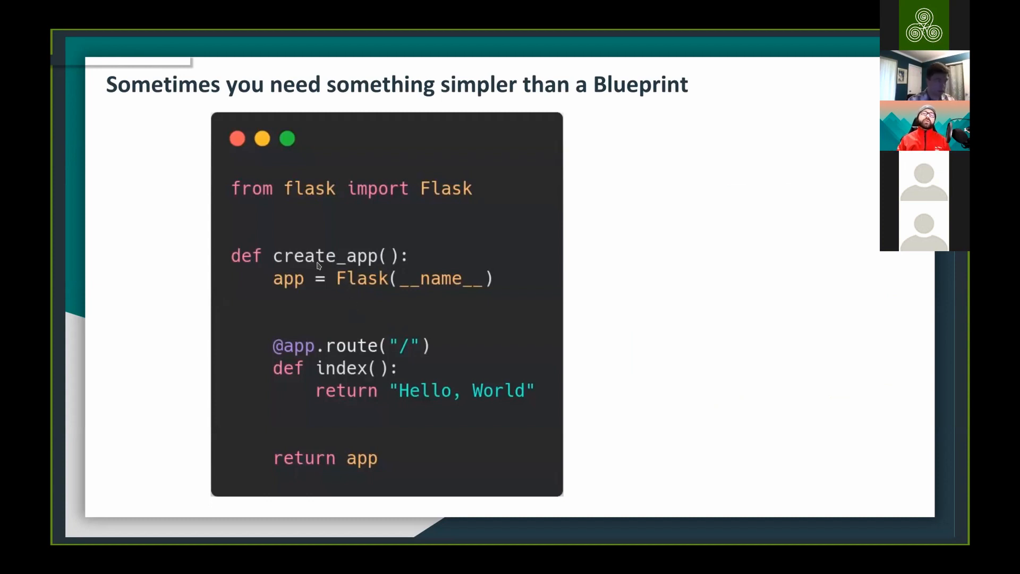
{"action": "mouse_move", "coordinate": [319, 280]}
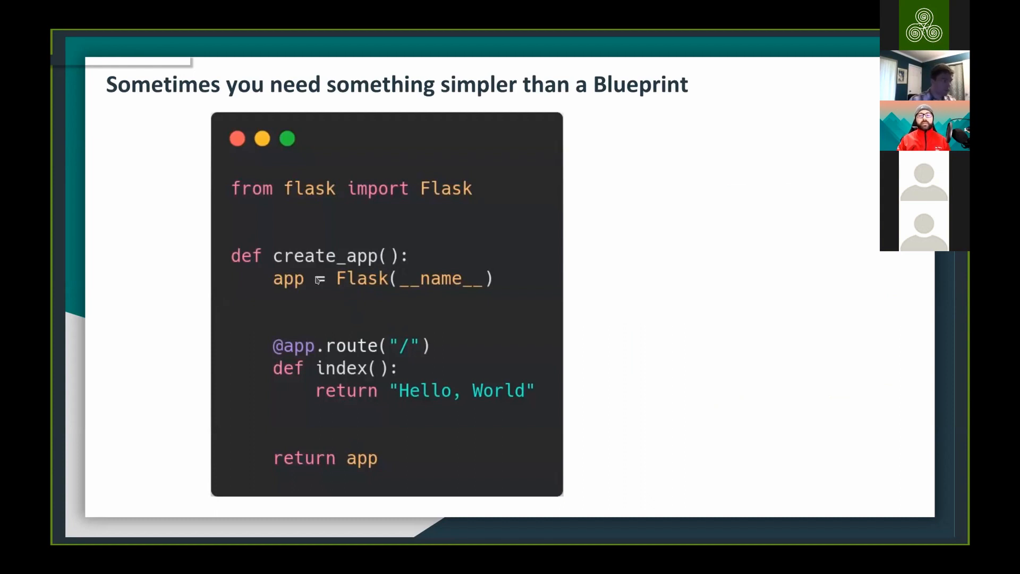
{"action": "mouse_move", "coordinate": [279, 332]}
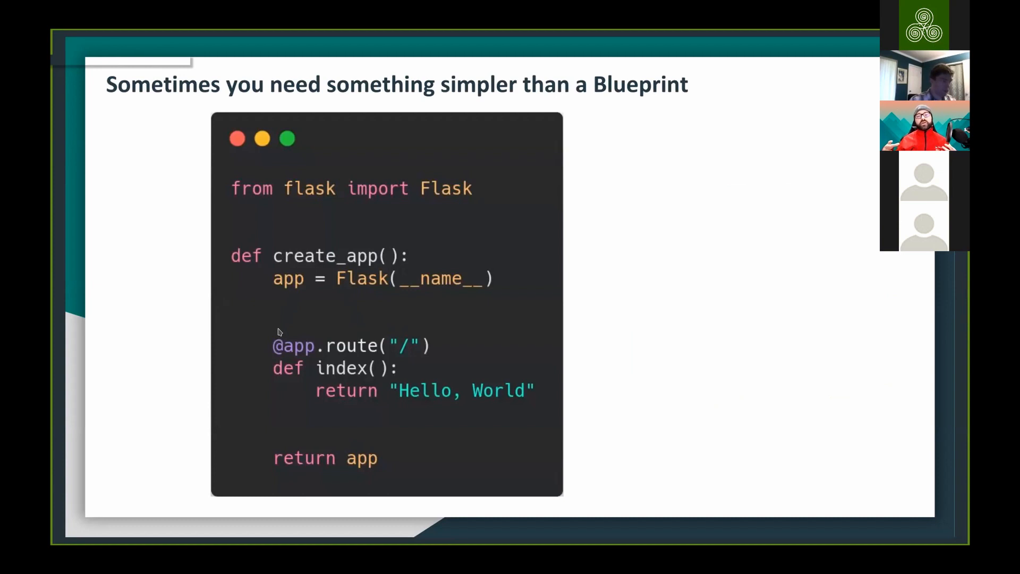
{"action": "mouse_move", "coordinate": [309, 355]}
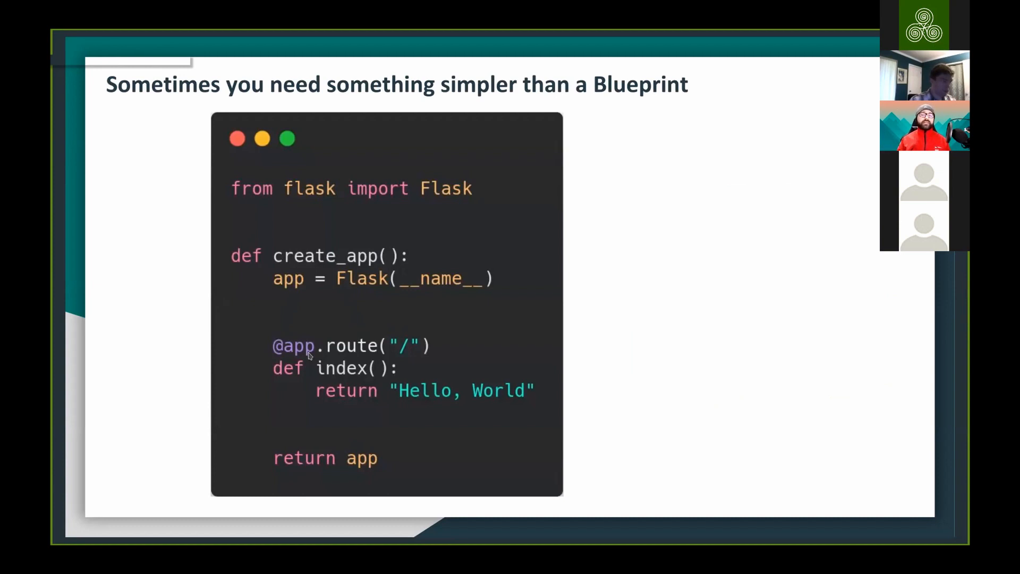
{"action": "mouse_move", "coordinate": [646, 410]}
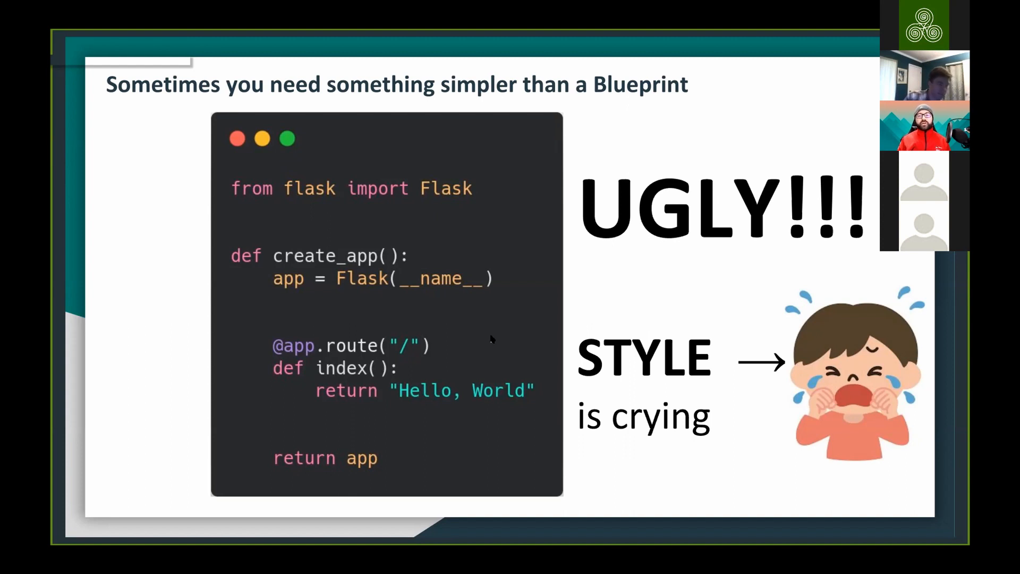
{"action": "mouse_move", "coordinate": [348, 166]}
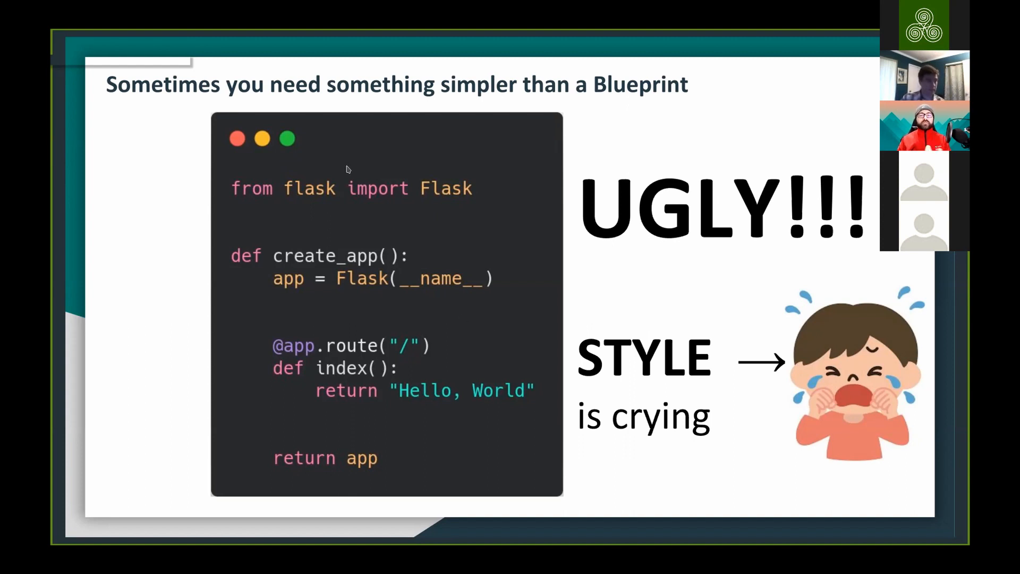
{"action": "mouse_move", "coordinate": [315, 247]}
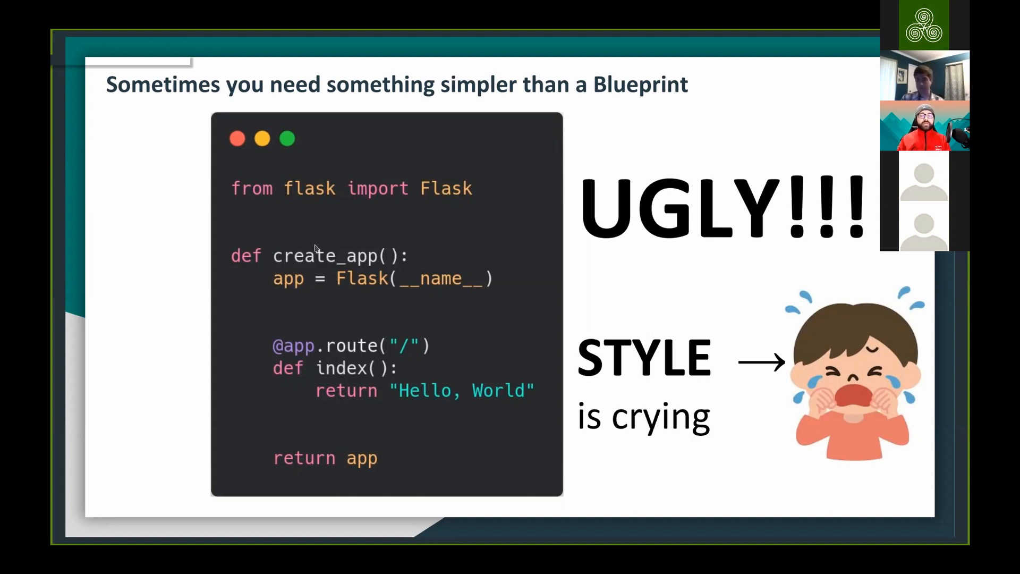
{"action": "mouse_move", "coordinate": [661, 296]}
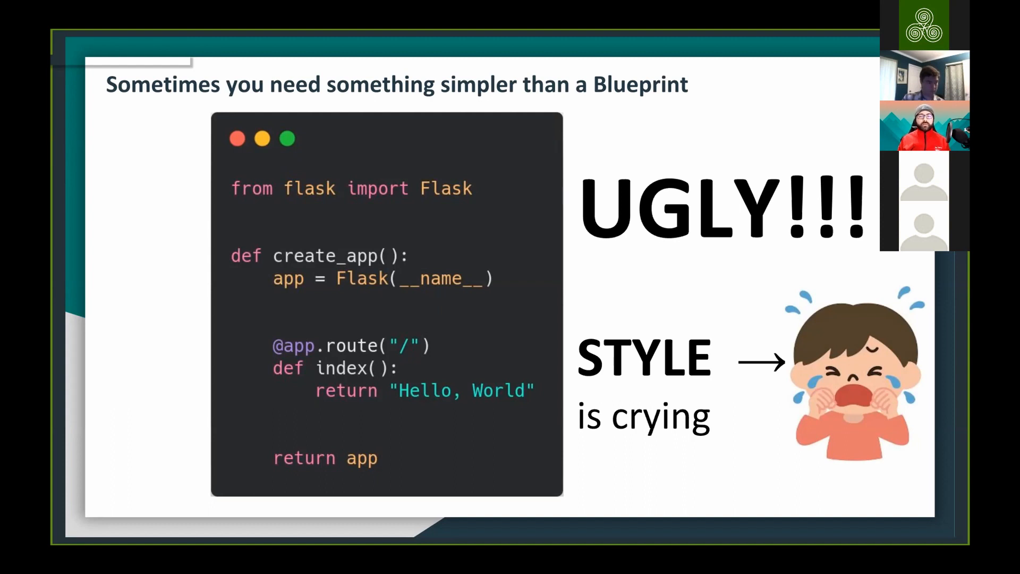
- Reveal the UGLY!!! text and crying-child image beside the inline create_app code
{"action": "key", "text": "Right"}
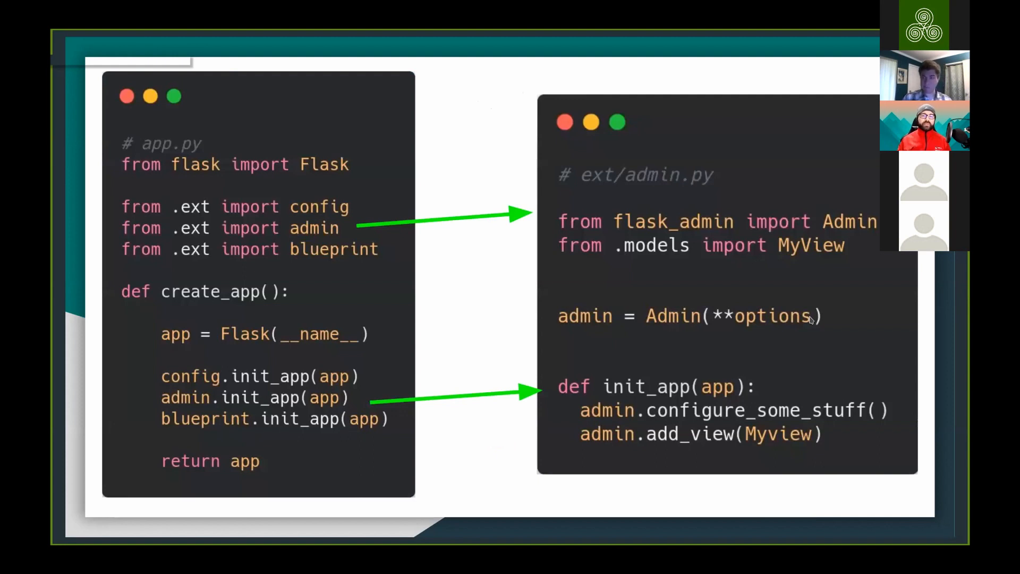
{"action": "mouse_move", "coordinate": [318, 188]}
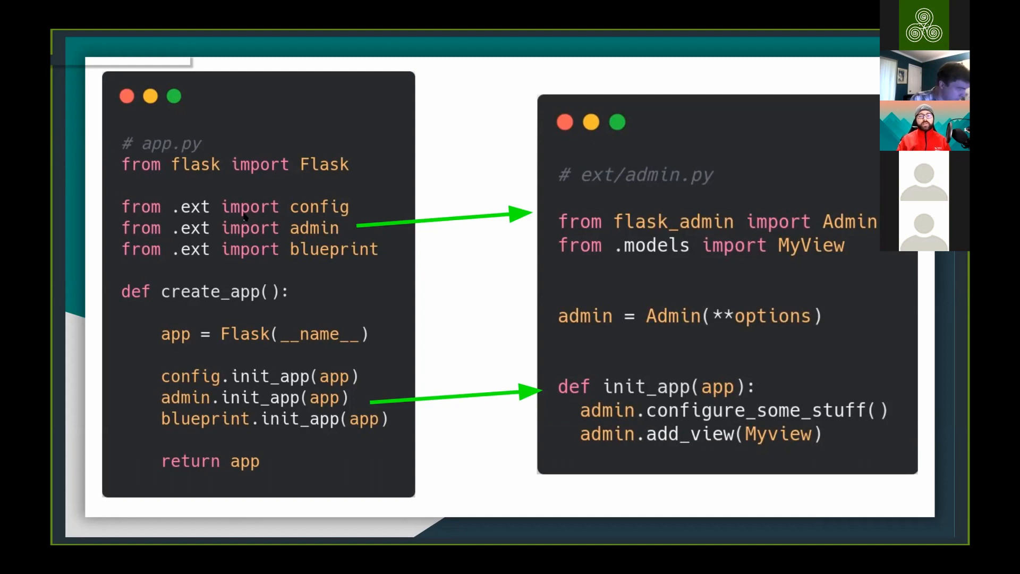
{"action": "mouse_move", "coordinate": [300, 214]}
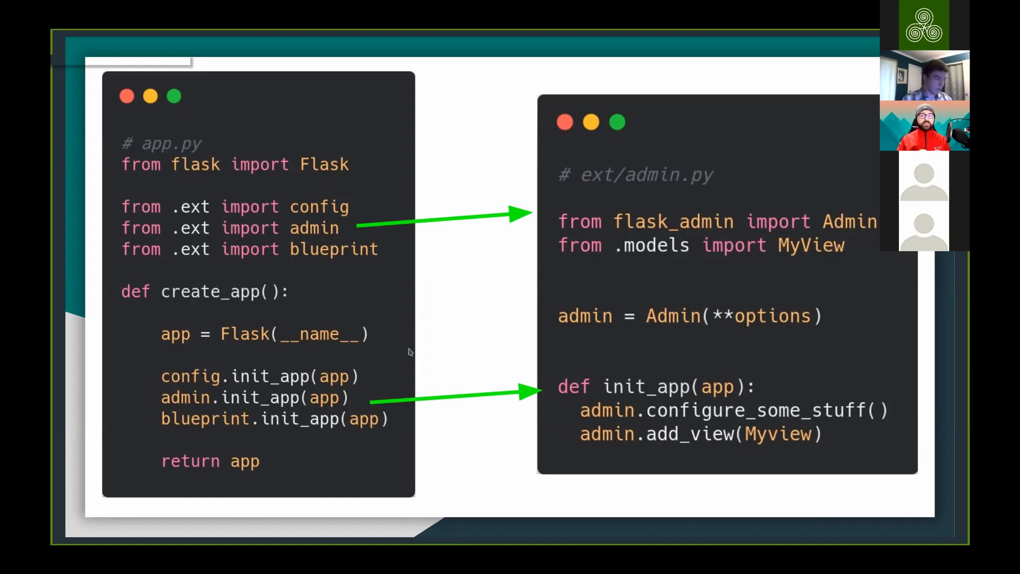
{"action": "mouse_move", "coordinate": [228, 343]}
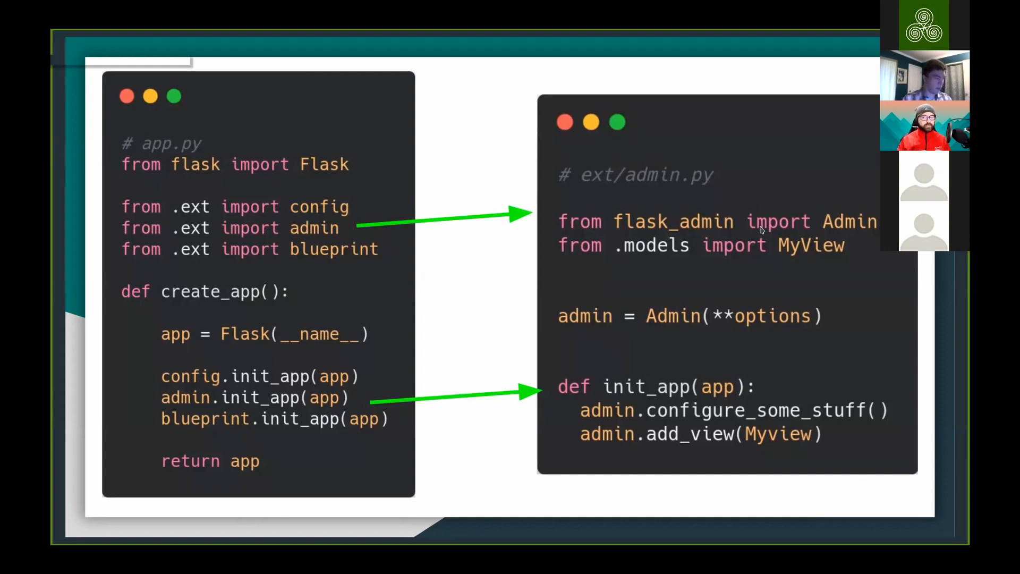
{"action": "mouse_move", "coordinate": [721, 268]}
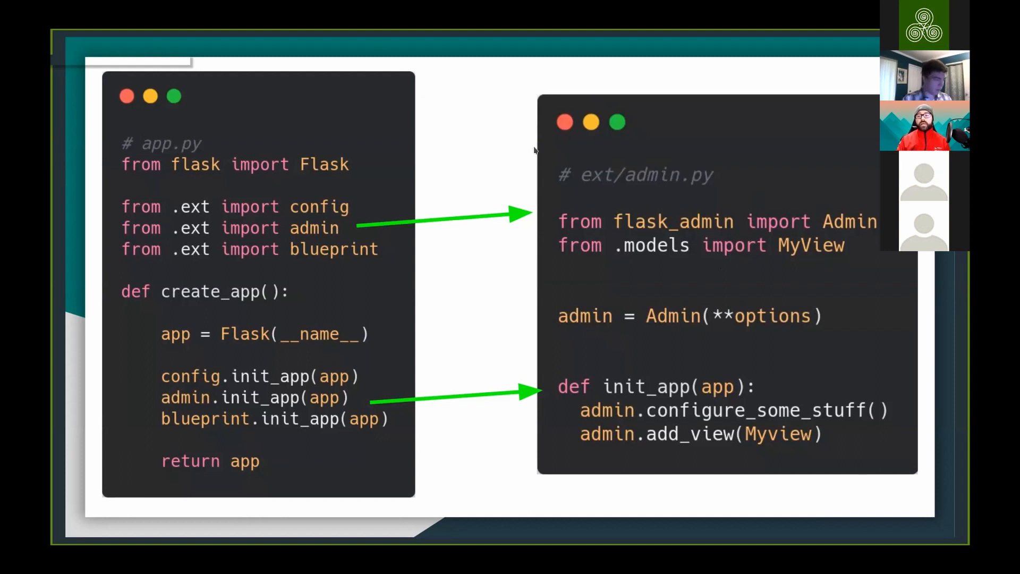
{"action": "mouse_move", "coordinate": [652, 180]}
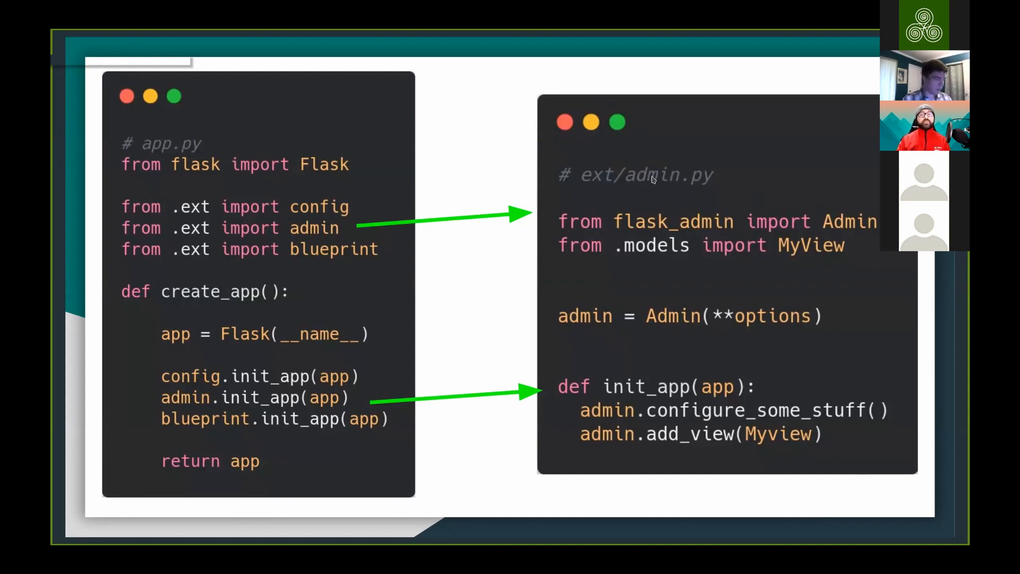
{"action": "mouse_move", "coordinate": [693, 192]}
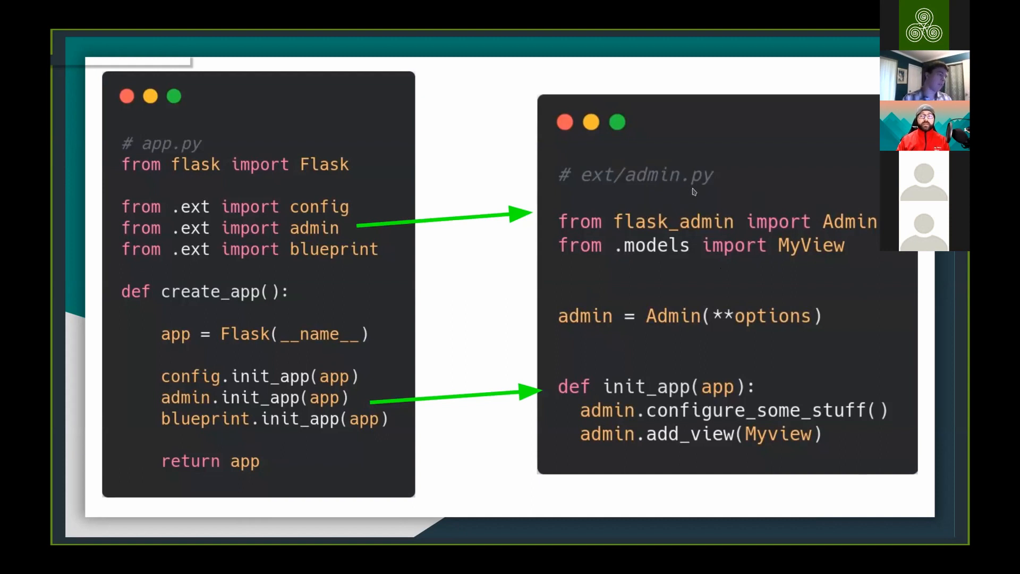
{"action": "mouse_move", "coordinate": [456, 150]}
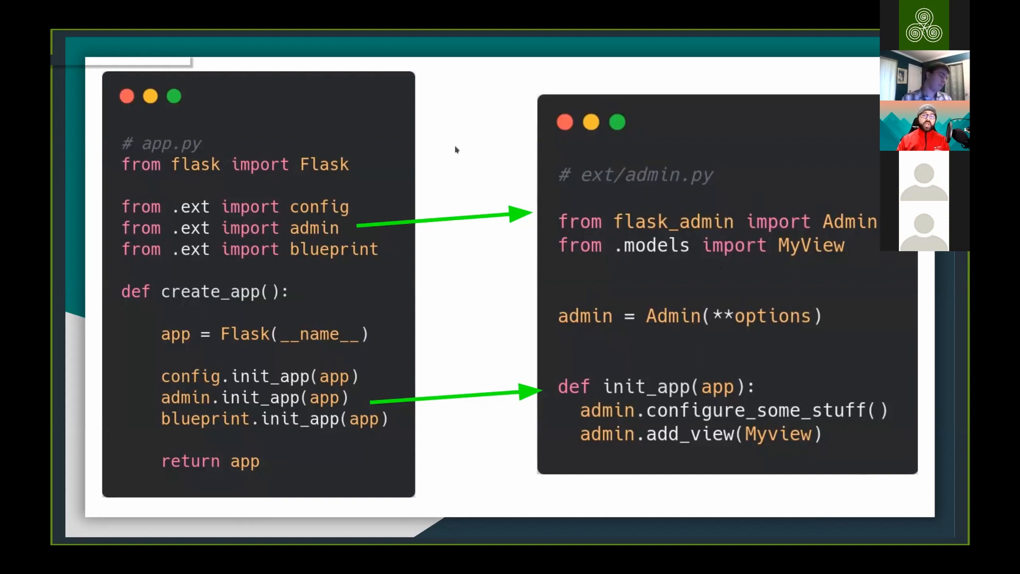
{"action": "mouse_move", "coordinate": [621, 355]}
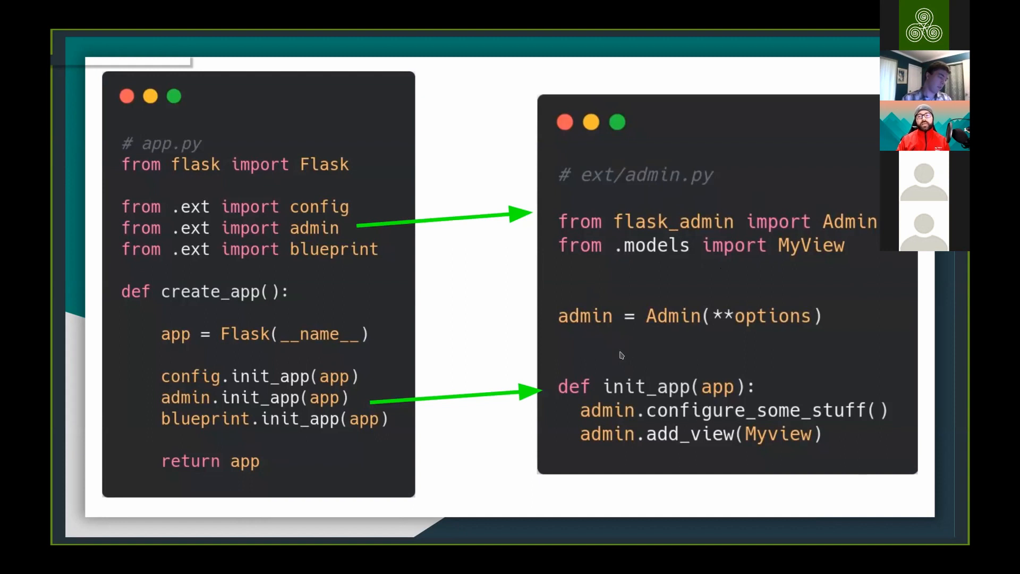
{"action": "mouse_move", "coordinate": [716, 356]}
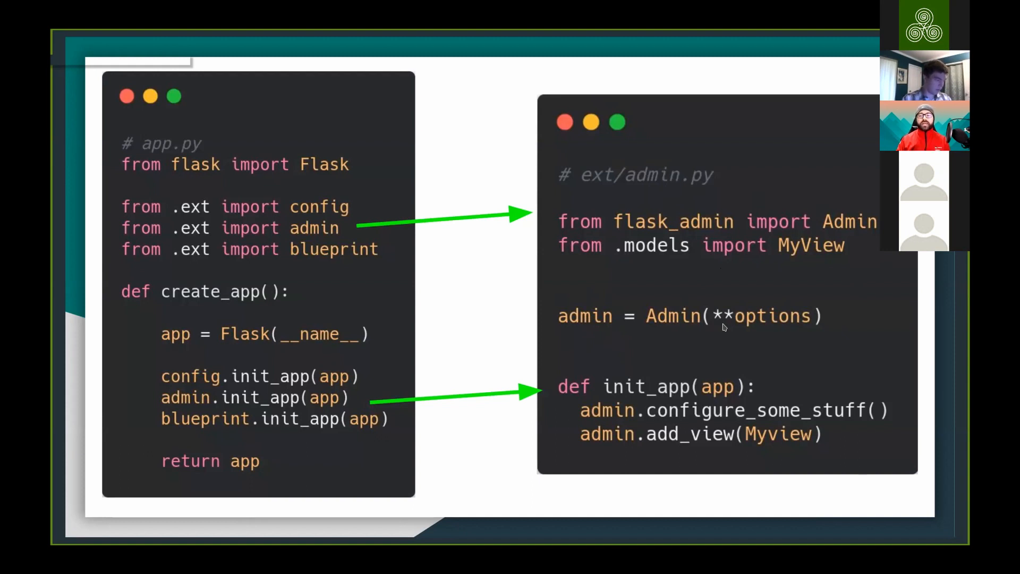
{"action": "mouse_move", "coordinate": [708, 319]}
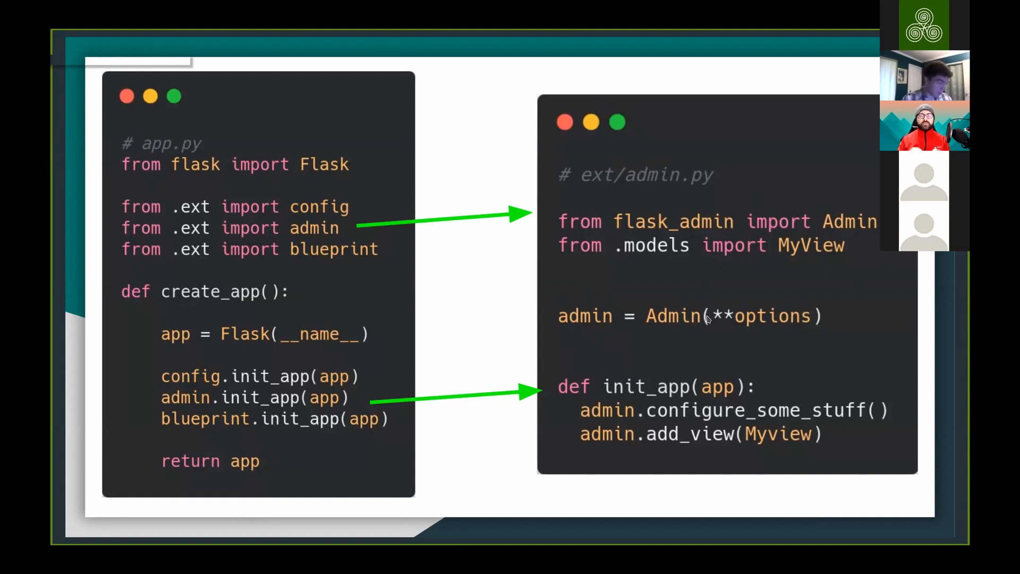
{"action": "mouse_move", "coordinate": [576, 397]}
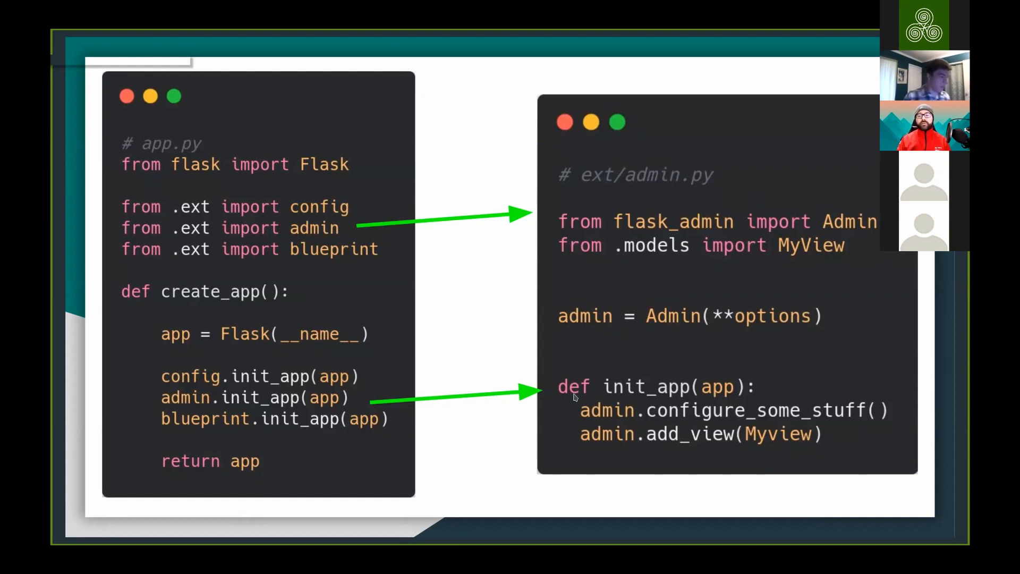
{"action": "mouse_move", "coordinate": [665, 400]}
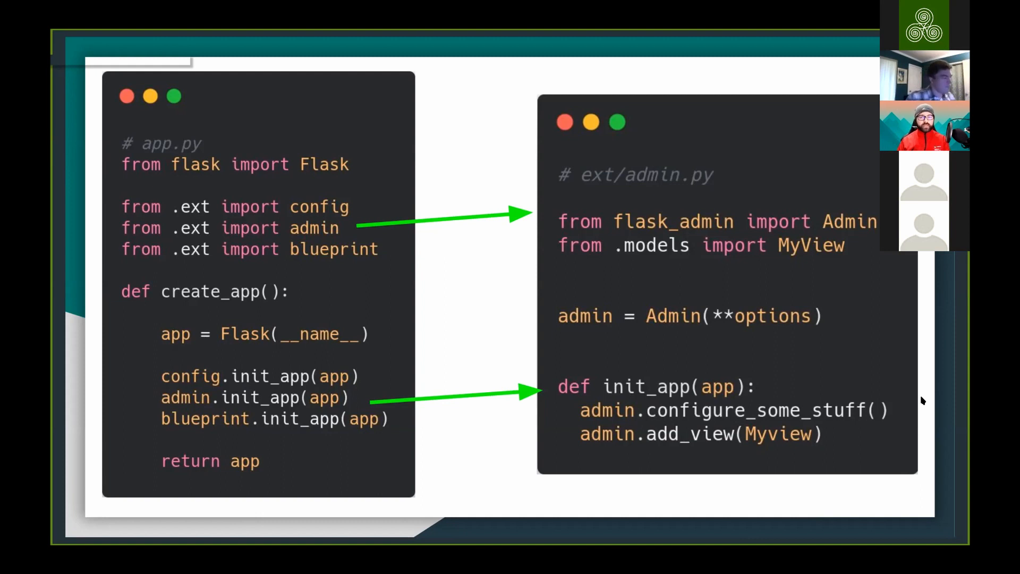
{"action": "mouse_move", "coordinate": [719, 371]}
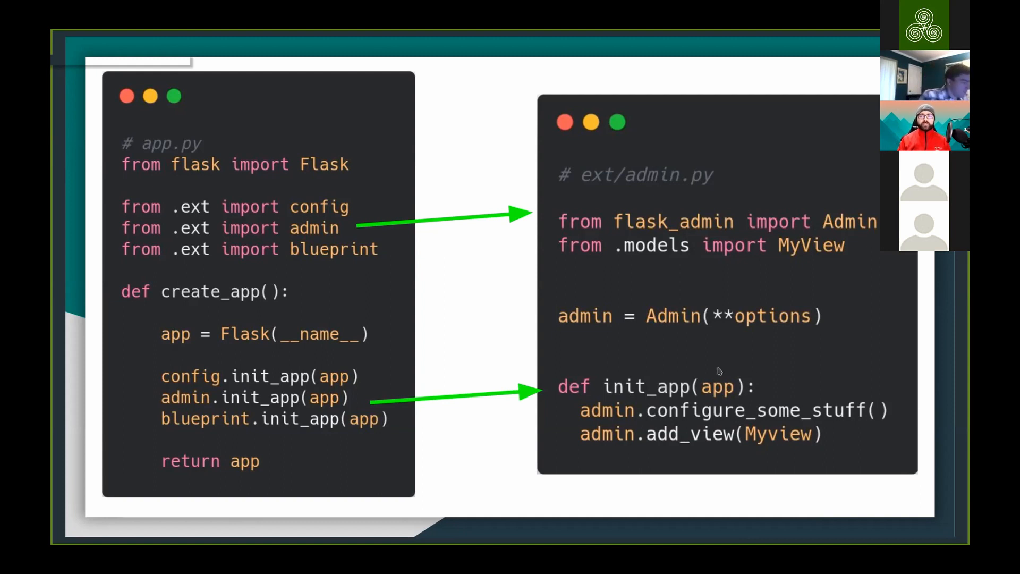
{"action": "mouse_move", "coordinate": [678, 354]}
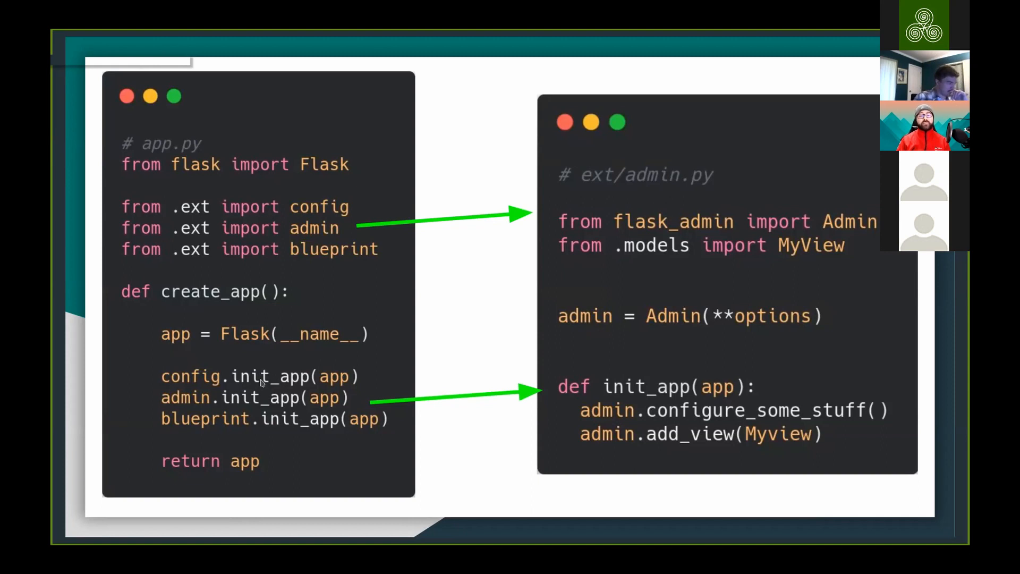
{"action": "mouse_move", "coordinate": [303, 311]}
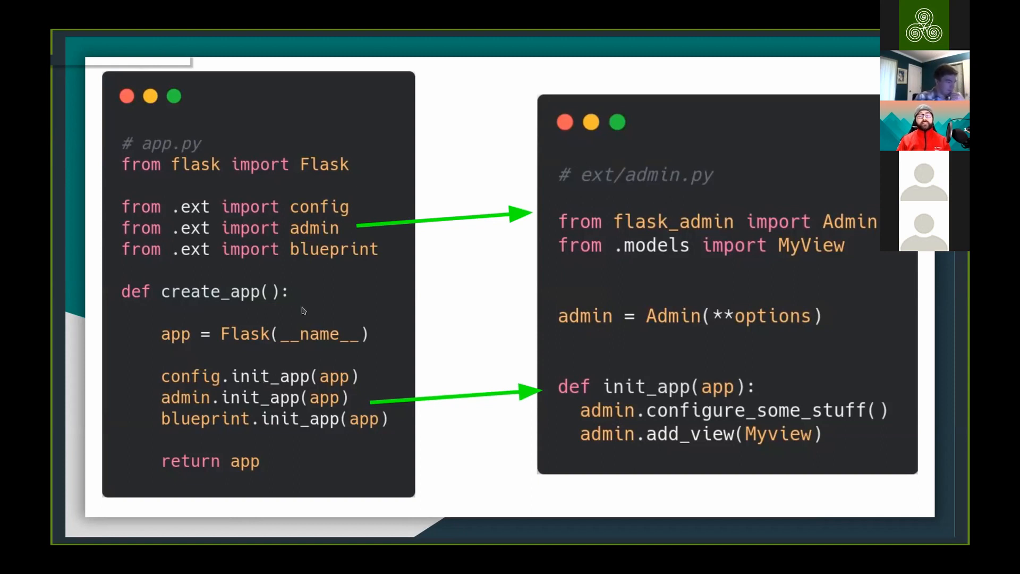
{"action": "mouse_move", "coordinate": [269, 382]}
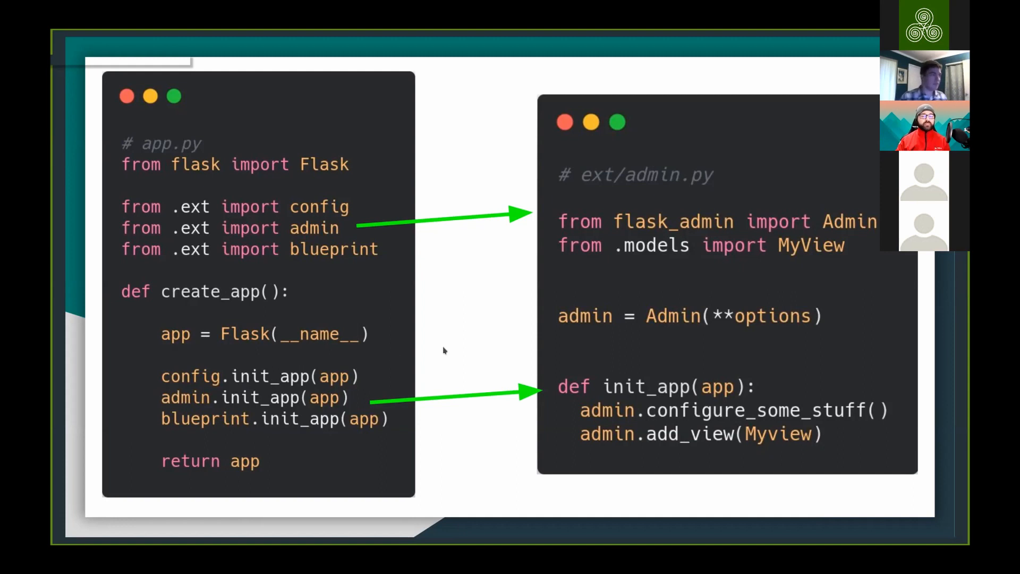
{"action": "mouse_move", "coordinate": [472, 322]}
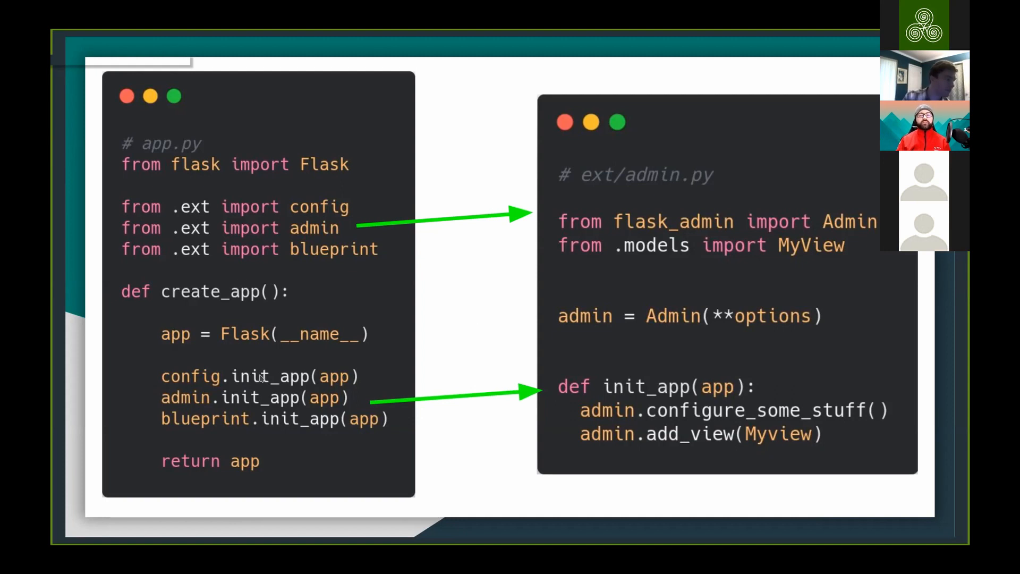
{"action": "mouse_move", "coordinate": [354, 380]}
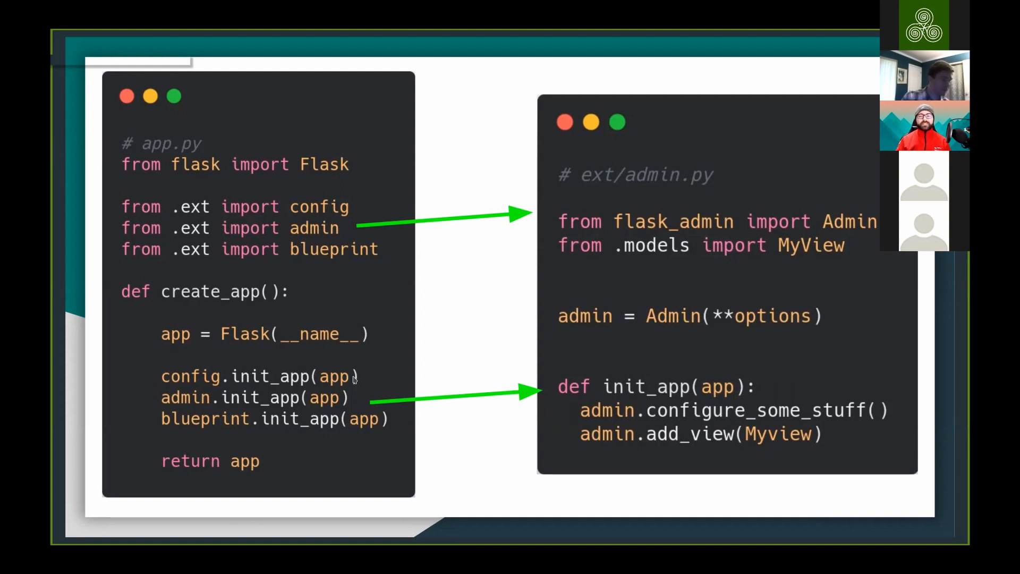
{"action": "mouse_move", "coordinate": [210, 358]}
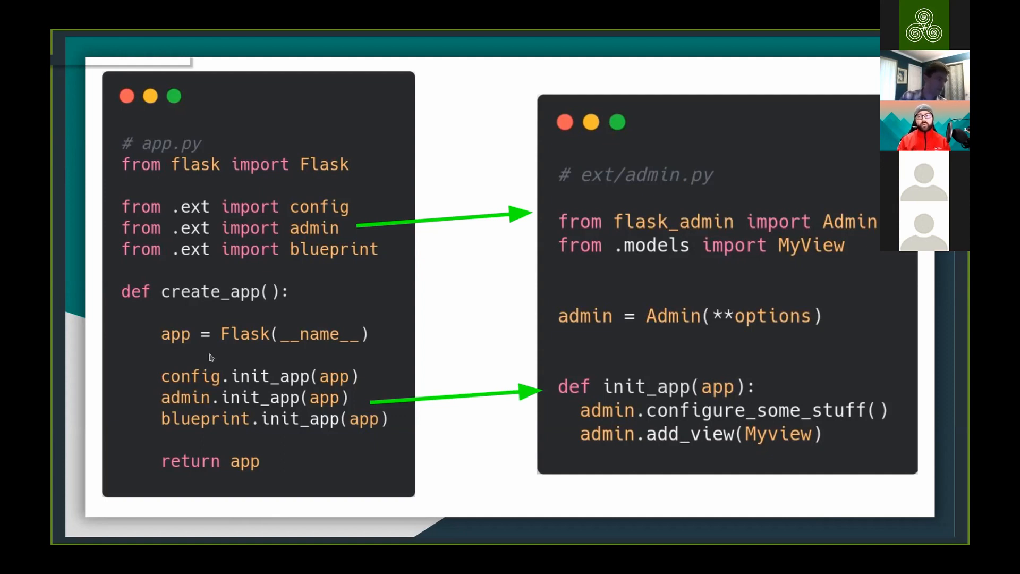
{"action": "mouse_move", "coordinate": [321, 259]}
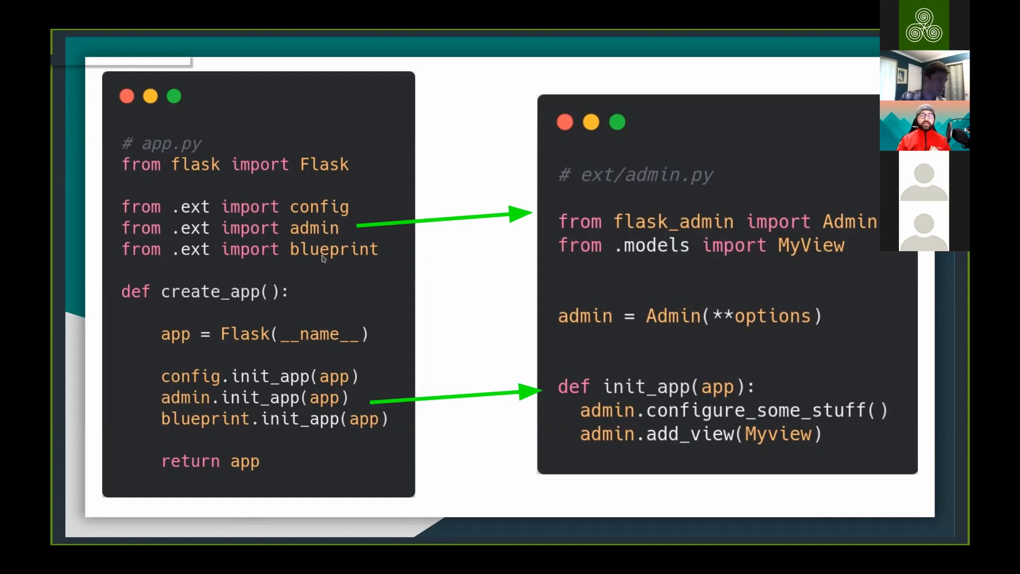
{"action": "mouse_move", "coordinate": [314, 265]}
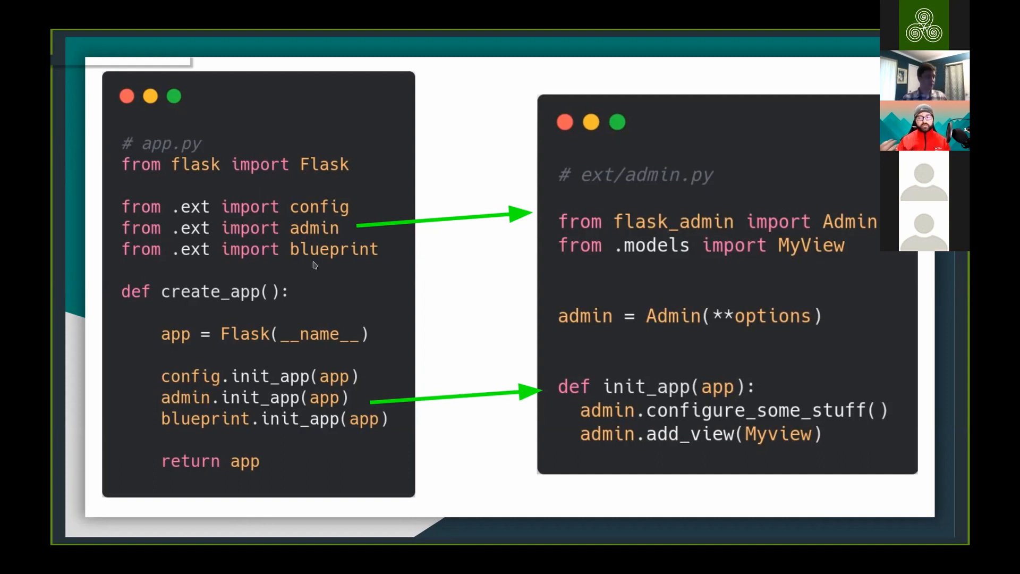
{"action": "mouse_move", "coordinate": [563, 371]}
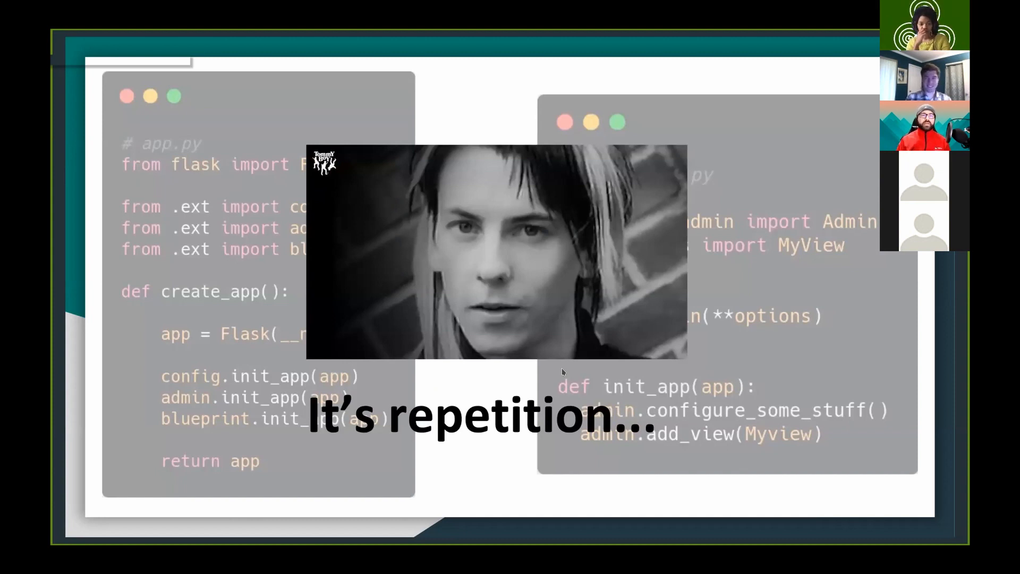
{"action": "mouse_move", "coordinate": [224, 340]}
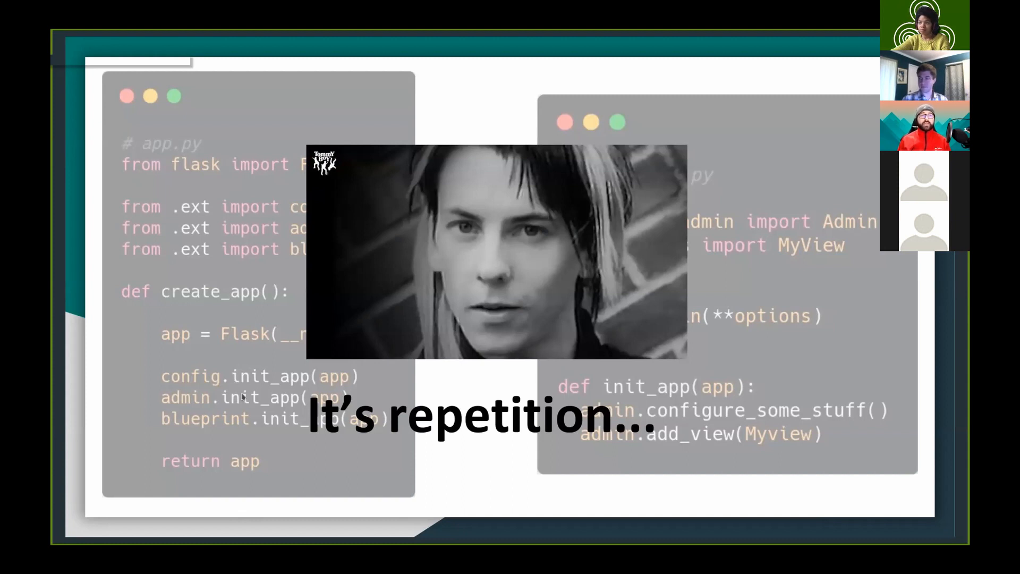
- Play the "It's repetition..." clip over the dimmed code examples slide
{"action": "key", "text": "Right"}
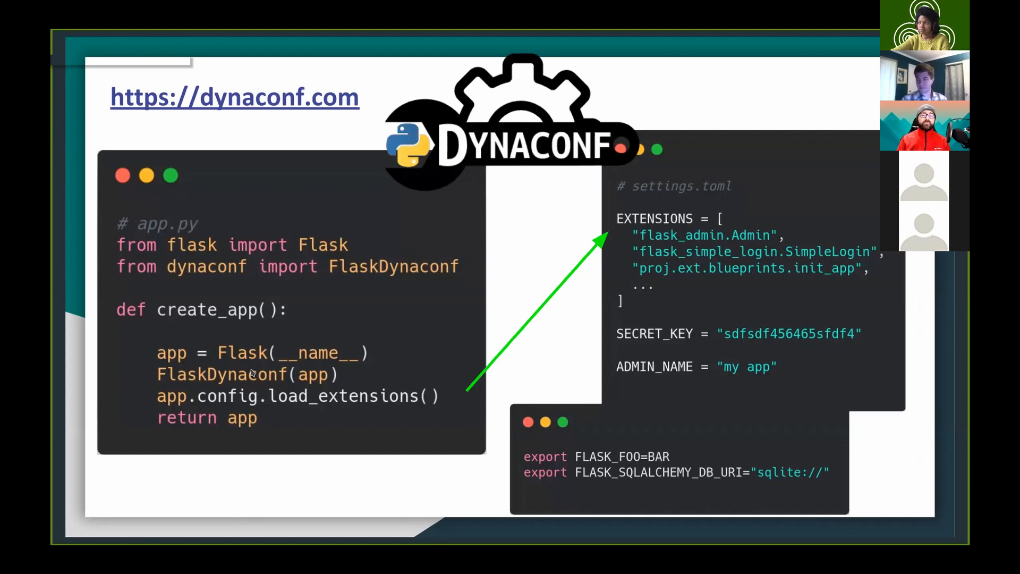
{"action": "mouse_move", "coordinate": [309, 419]}
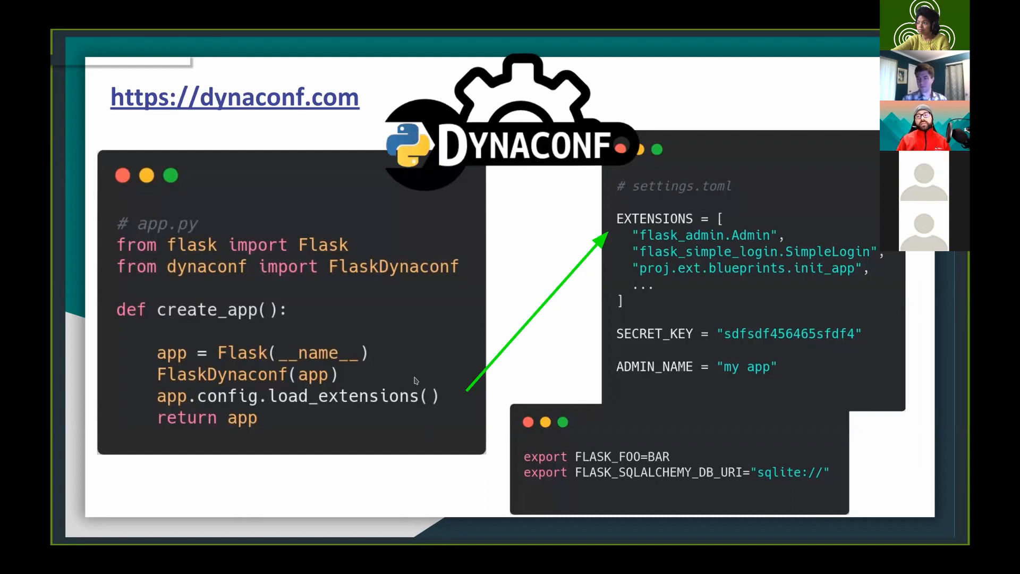
{"action": "mouse_move", "coordinate": [713, 224]}
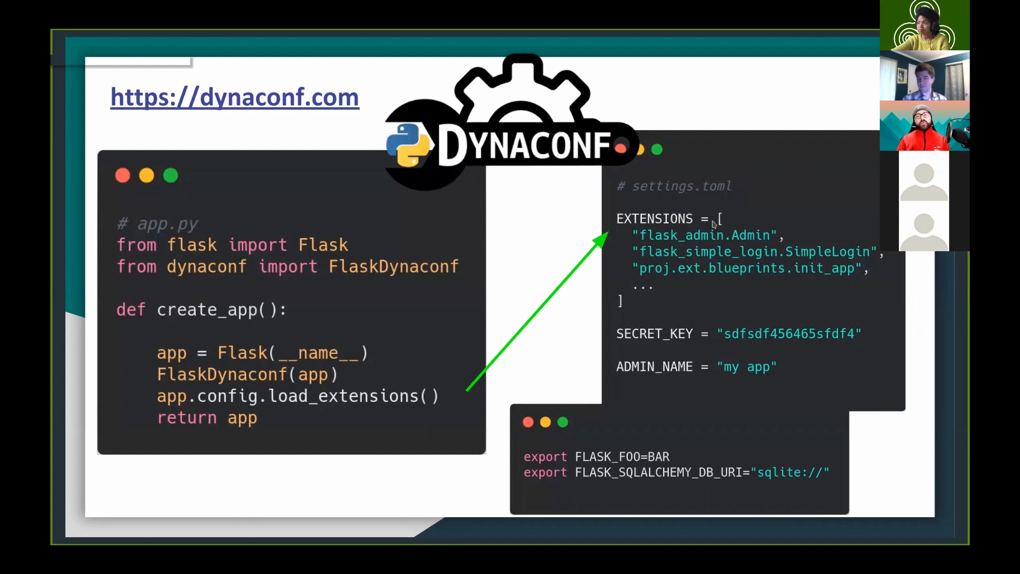
{"action": "mouse_move", "coordinate": [730, 203]}
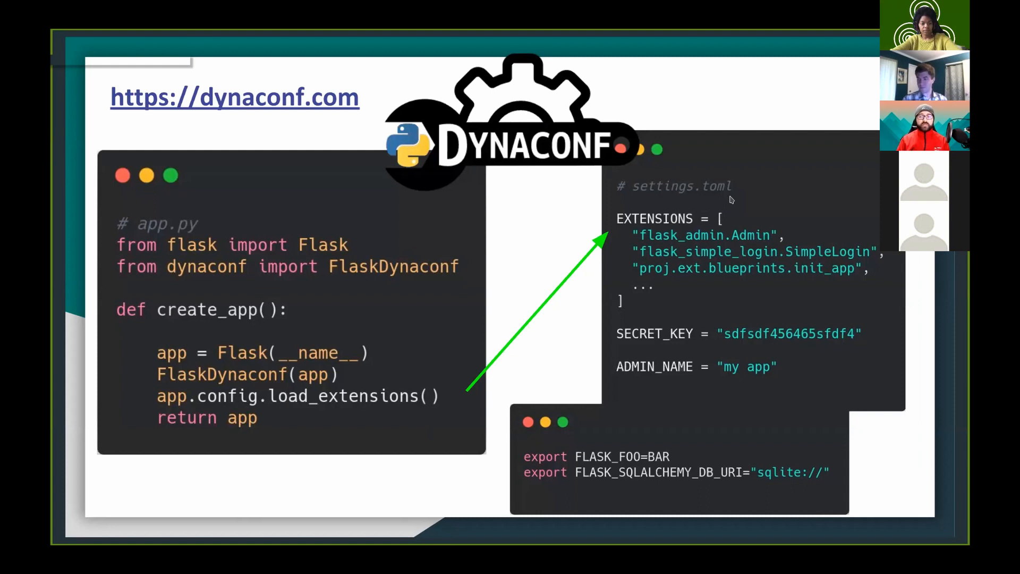
{"action": "mouse_move", "coordinate": [711, 242]}
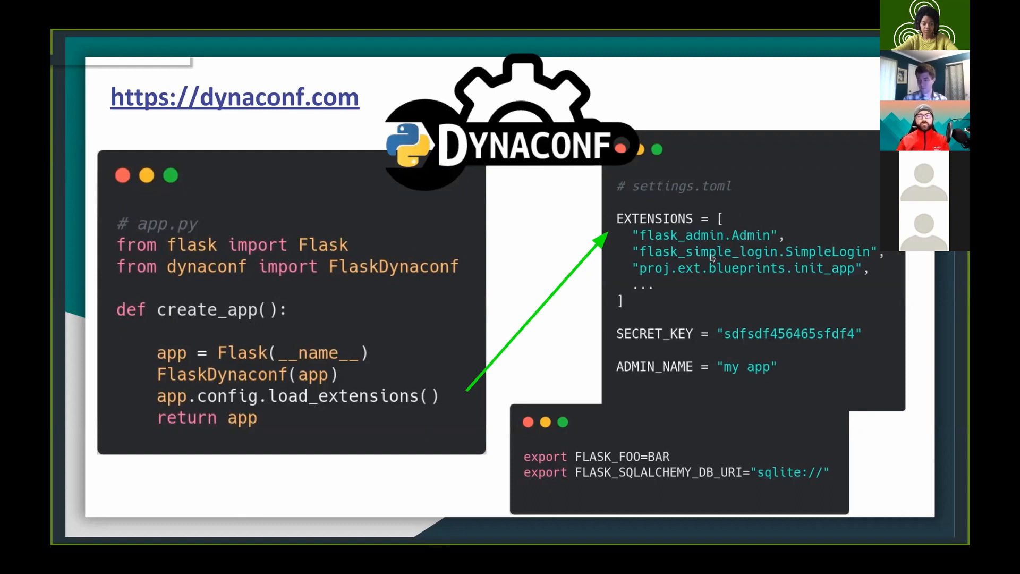
{"action": "mouse_move", "coordinate": [699, 228]}
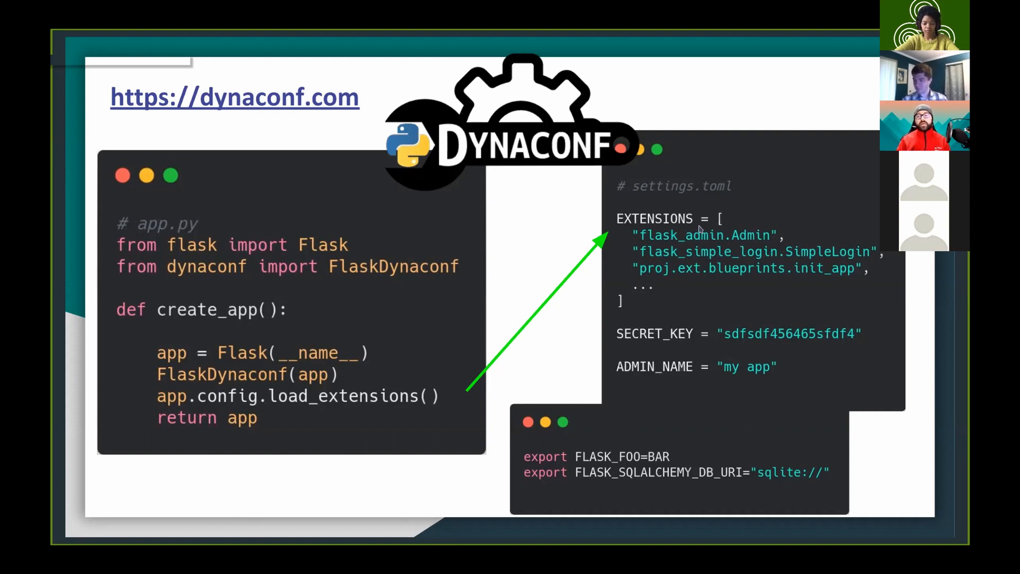
{"action": "mouse_move", "coordinate": [669, 218]}
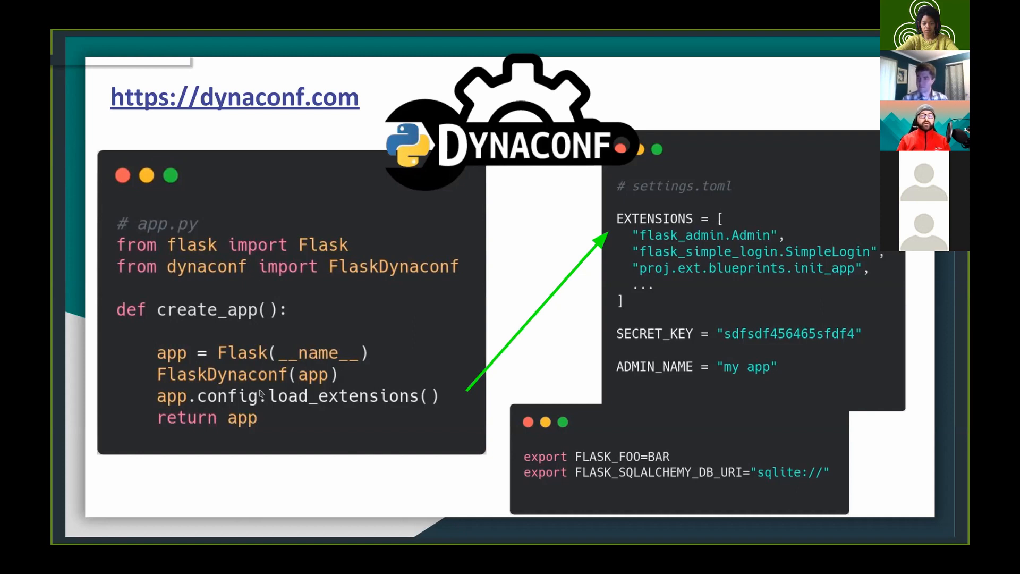
{"action": "mouse_move", "coordinate": [324, 427]}
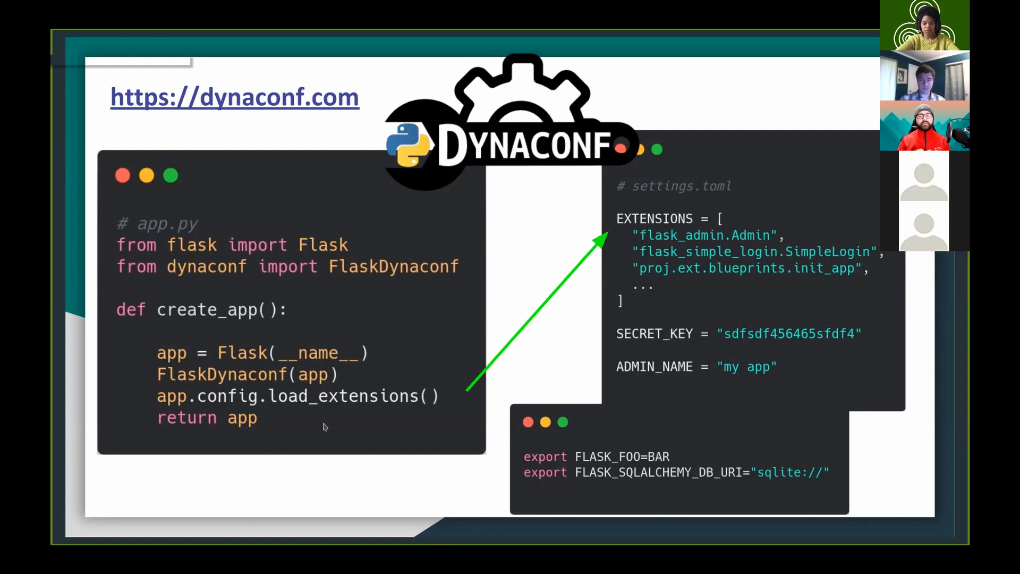
{"action": "mouse_move", "coordinate": [527, 289]}
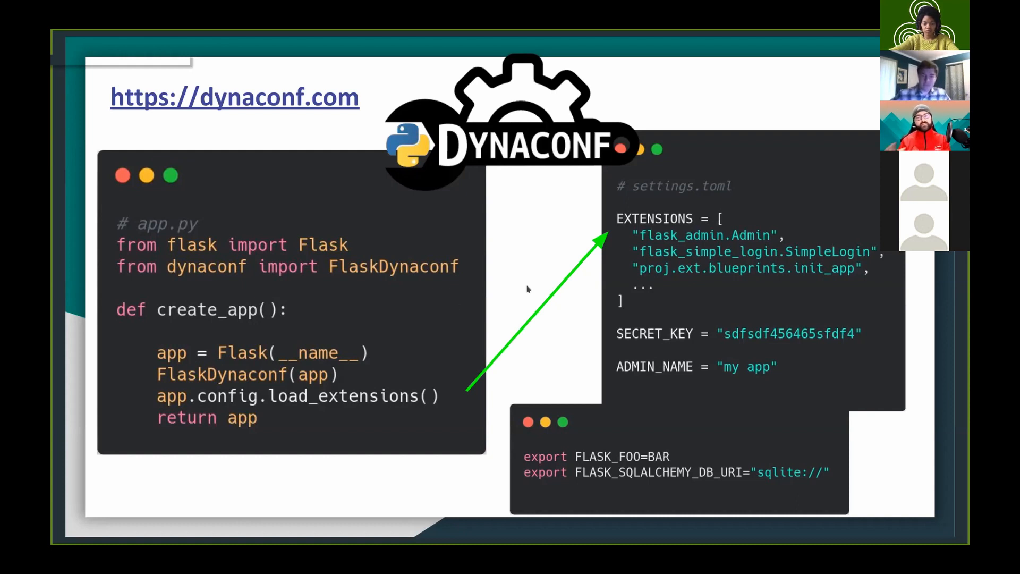
{"action": "mouse_move", "coordinate": [699, 223]}
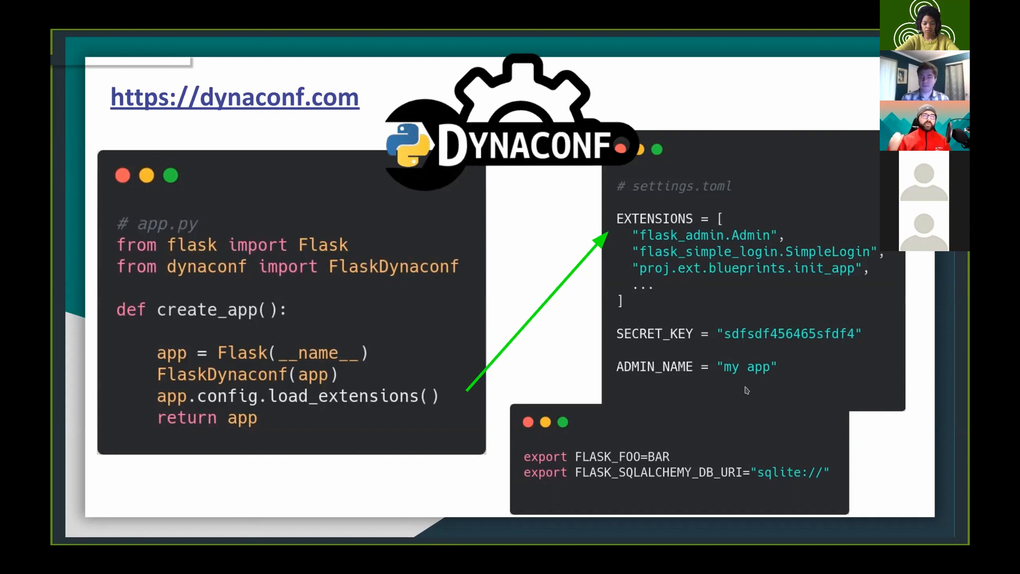
{"action": "mouse_move", "coordinate": [653, 344]}
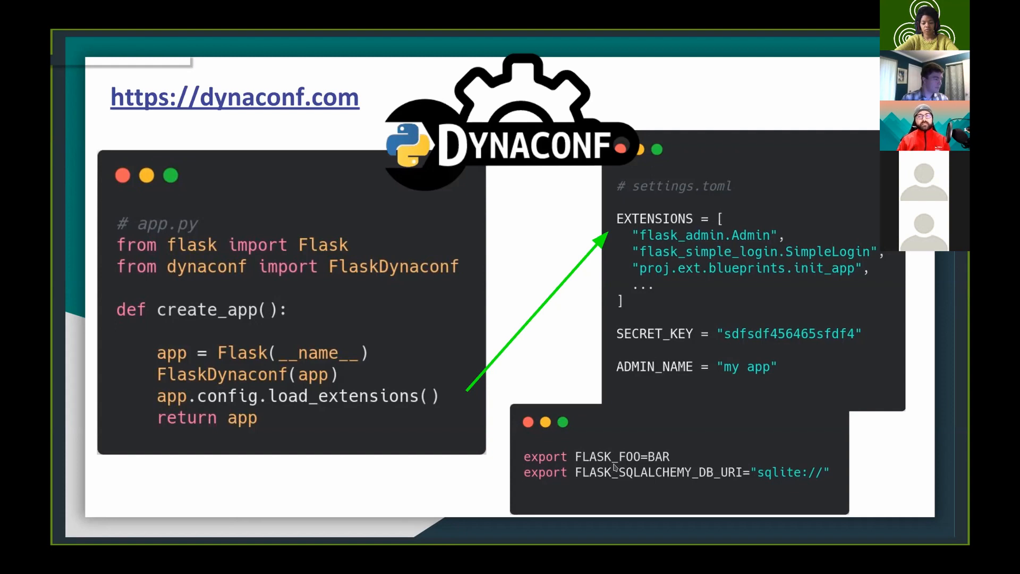
{"action": "mouse_move", "coordinate": [545, 150]}
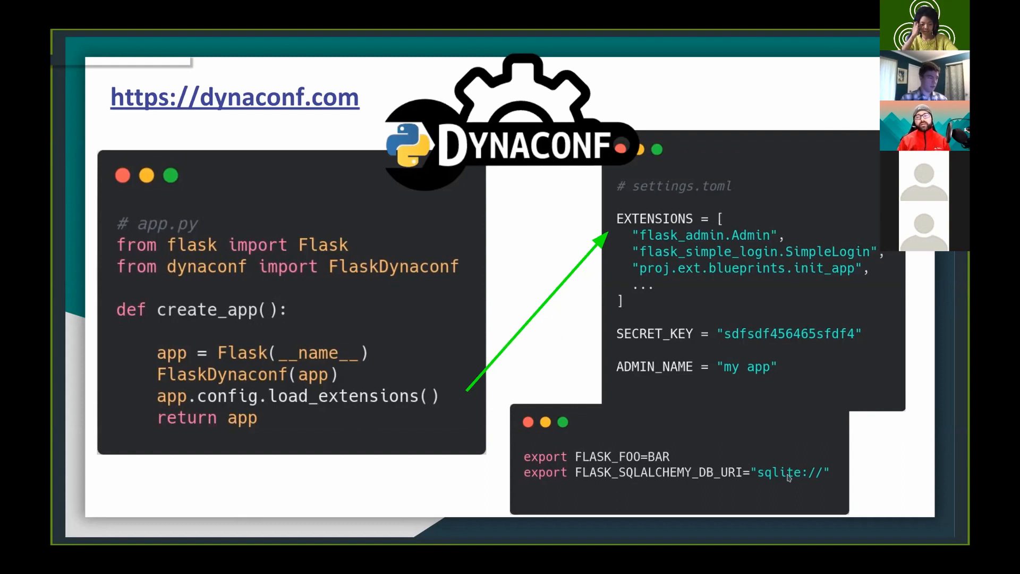
{"action": "mouse_move", "coordinate": [937, 494]}
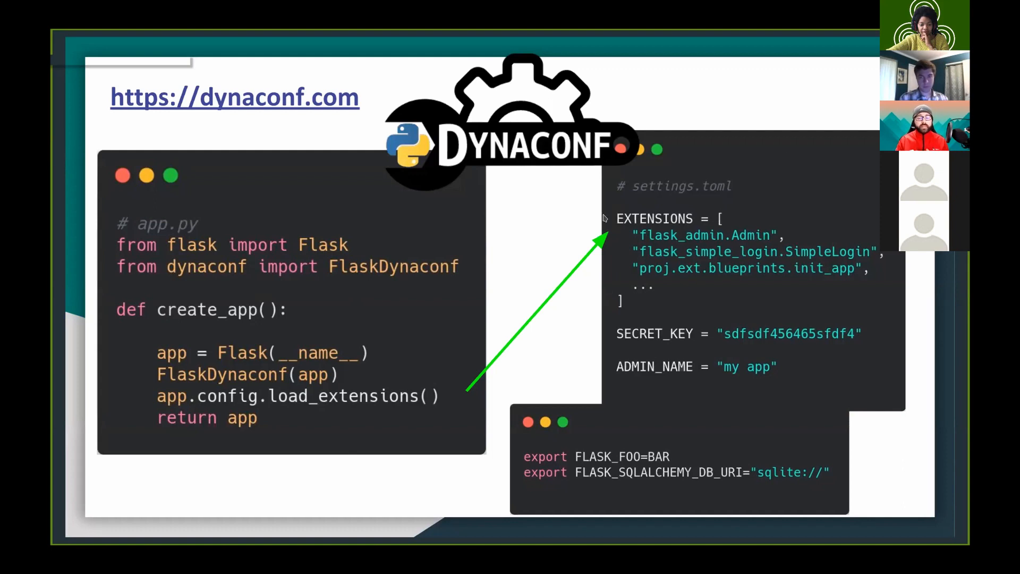
{"action": "mouse_move", "coordinate": [530, 174]}
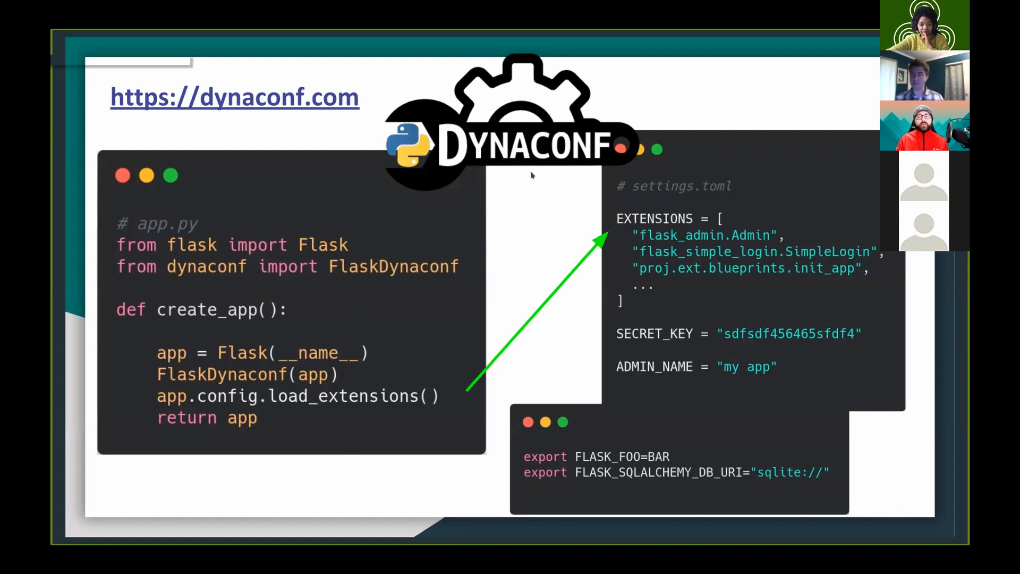
{"action": "mouse_move", "coordinate": [667, 214]}
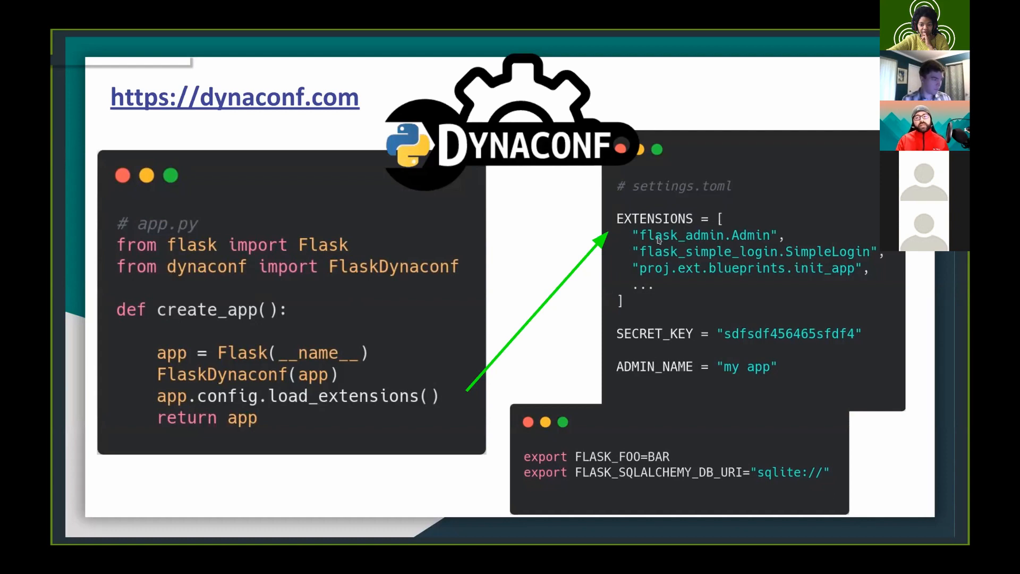
{"action": "mouse_move", "coordinate": [640, 325]}
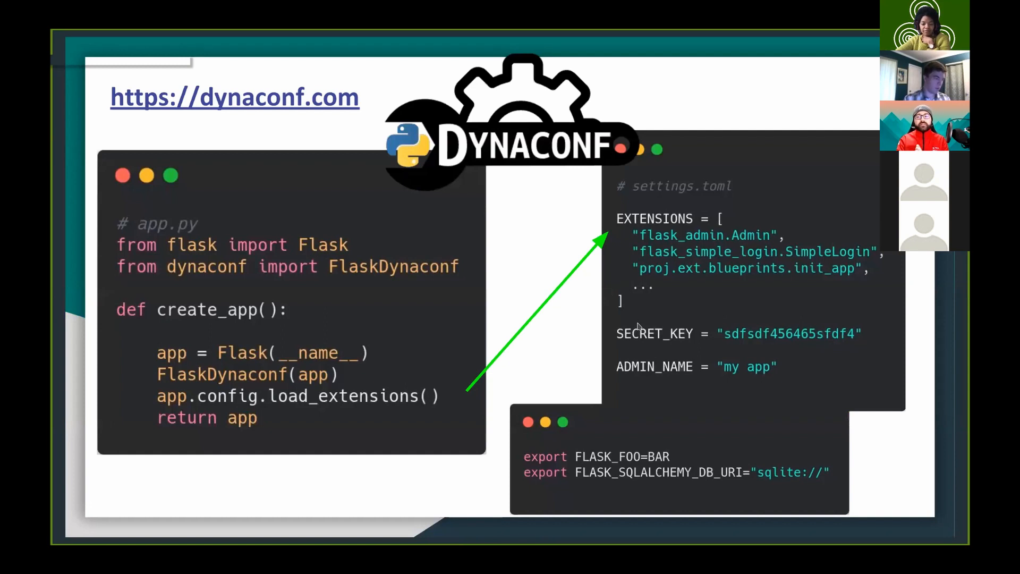
{"action": "mouse_move", "coordinate": [644, 486]}
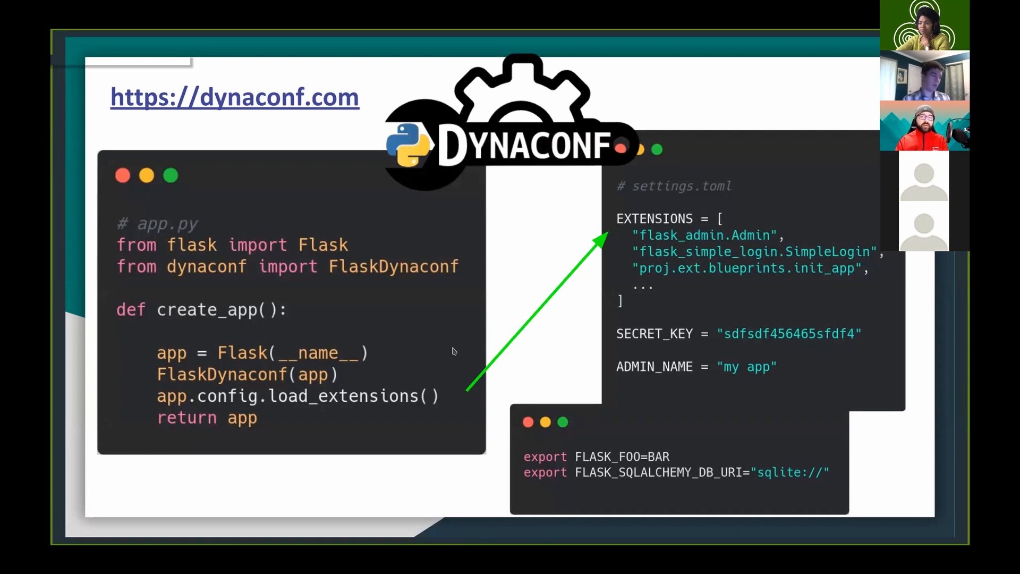
{"action": "mouse_move", "coordinate": [615, 338]}
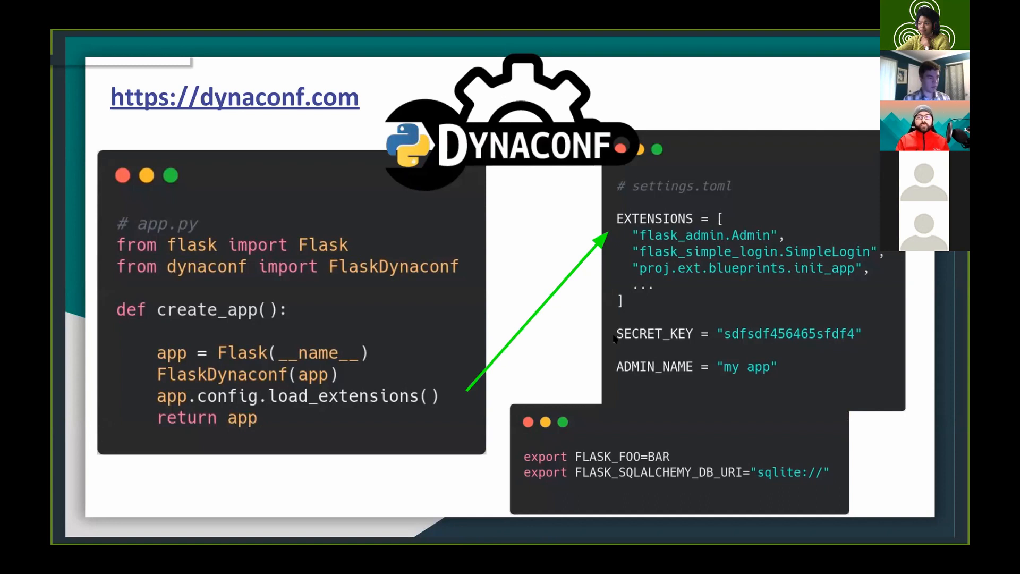
{"action": "mouse_move", "coordinate": [576, 340]}
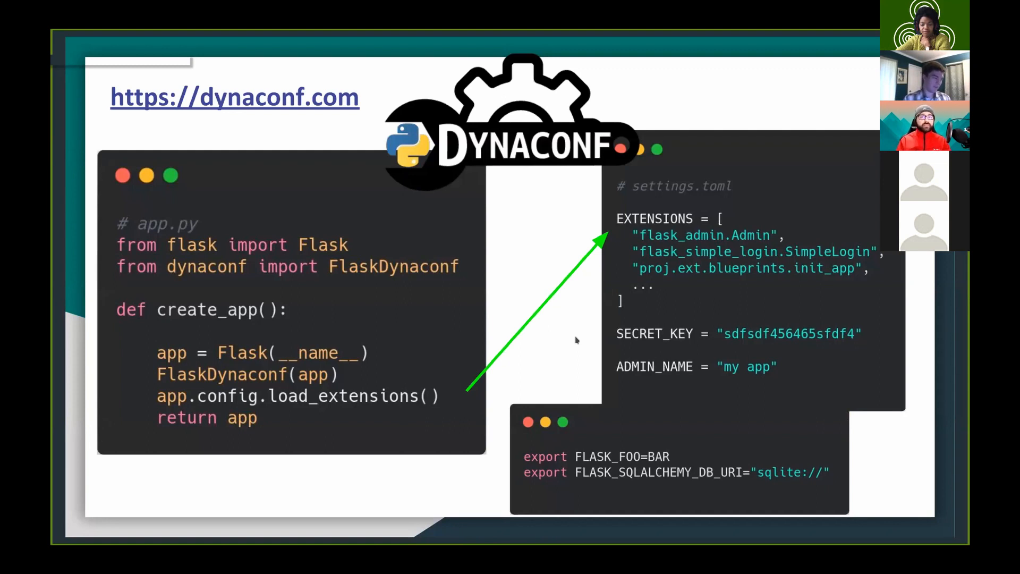
{"action": "mouse_move", "coordinate": [662, 493]}
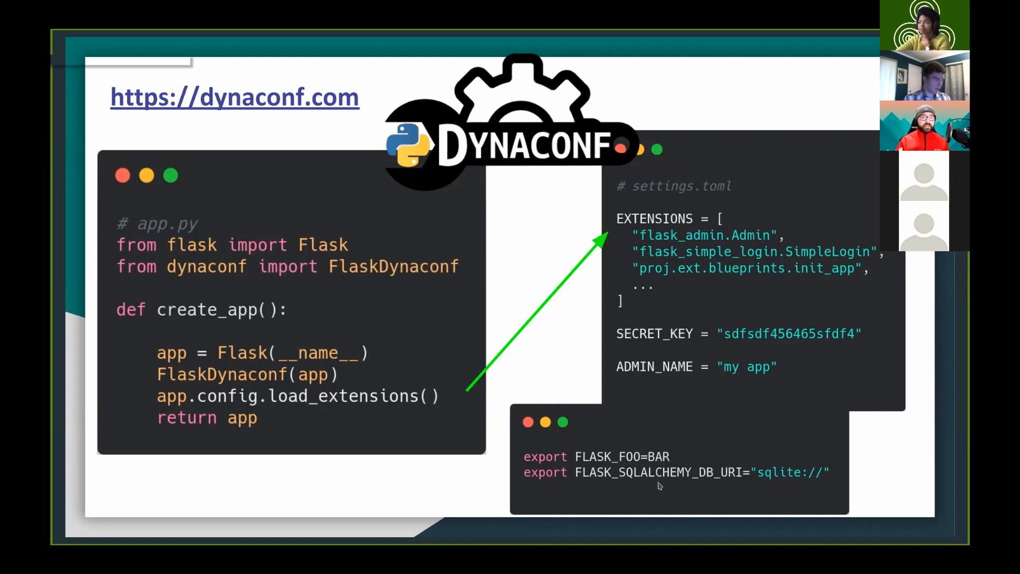
{"action": "mouse_move", "coordinate": [606, 476]}
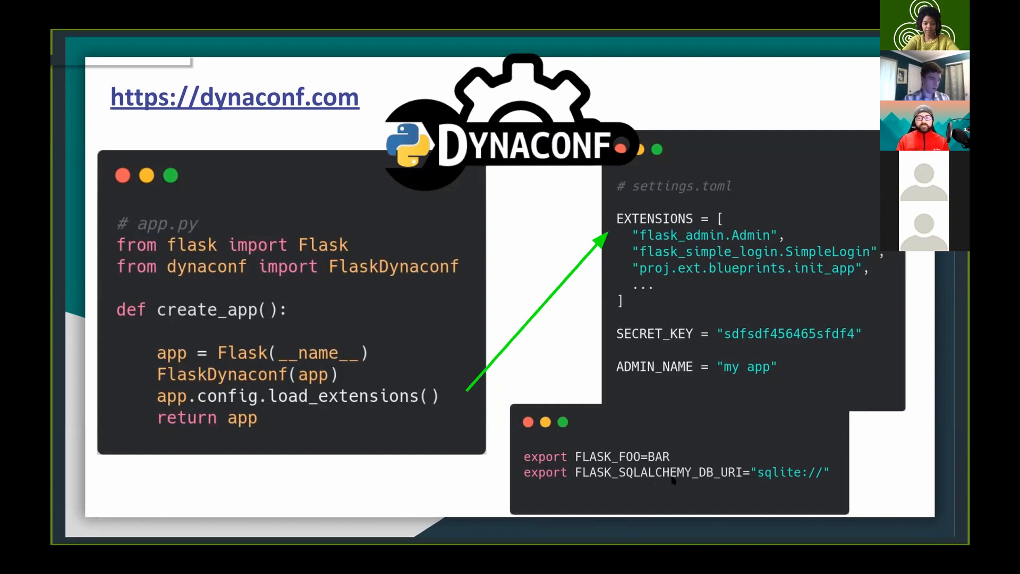
{"action": "mouse_move", "coordinate": [661, 463]}
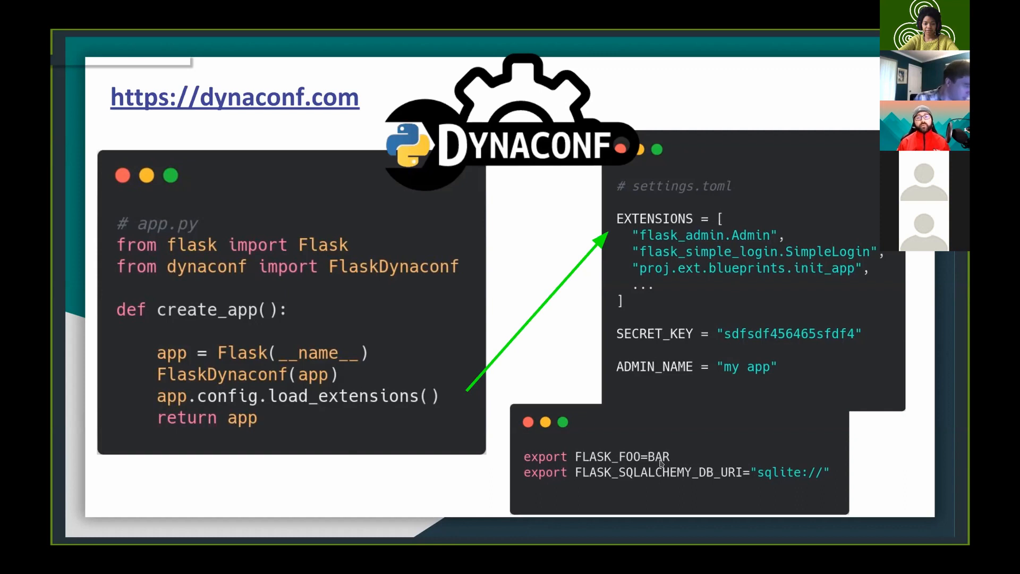
{"action": "mouse_move", "coordinate": [399, 380]}
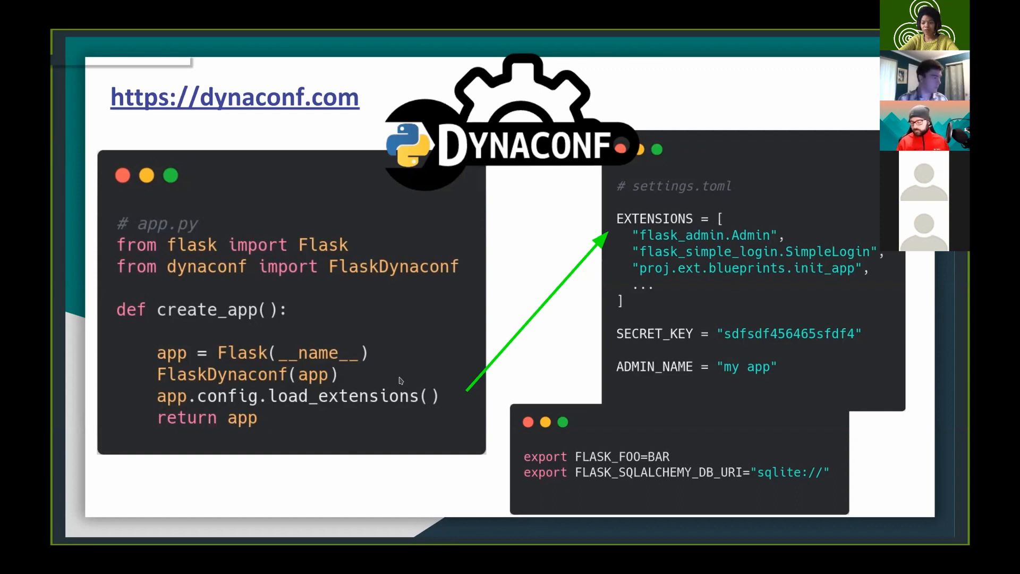